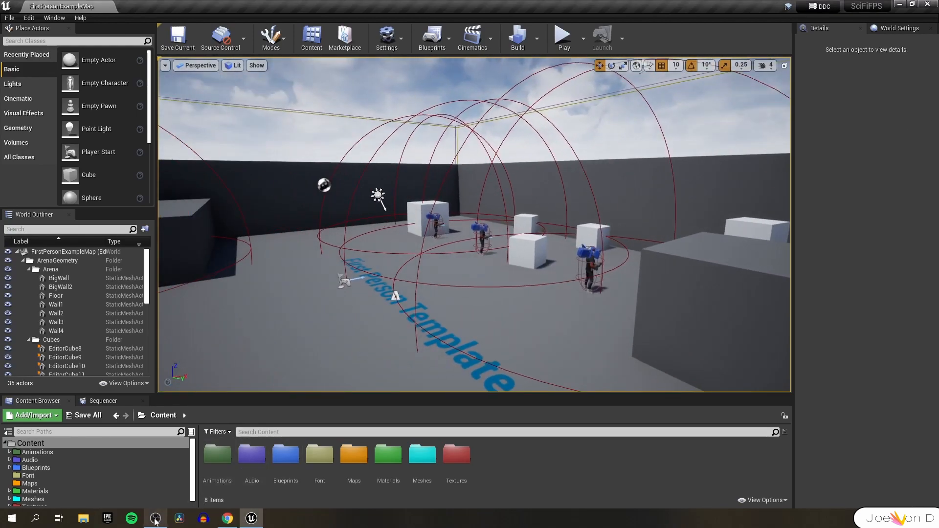
Step: Search the Unreal Engine marketplace for "modular scifi" to list Jonathon Fredrick's sci-fi packs
click(155, 517)
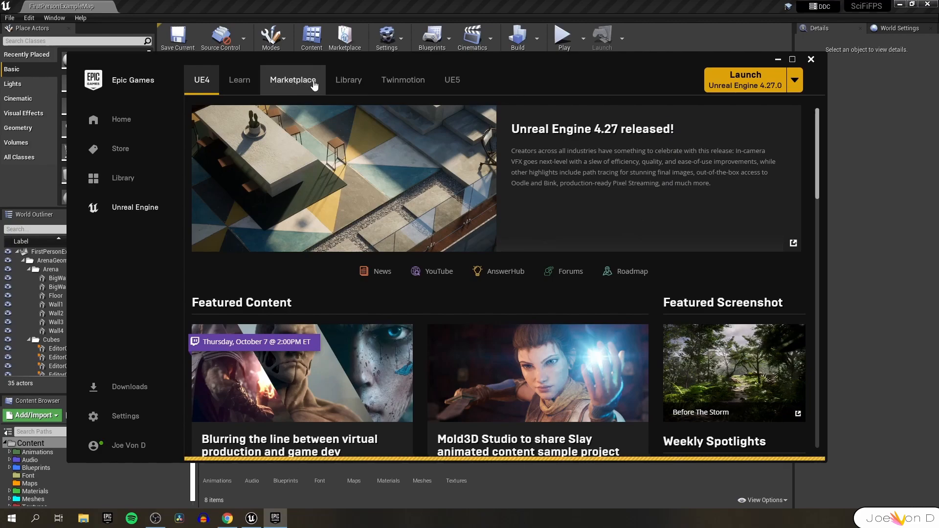
click(292, 80)
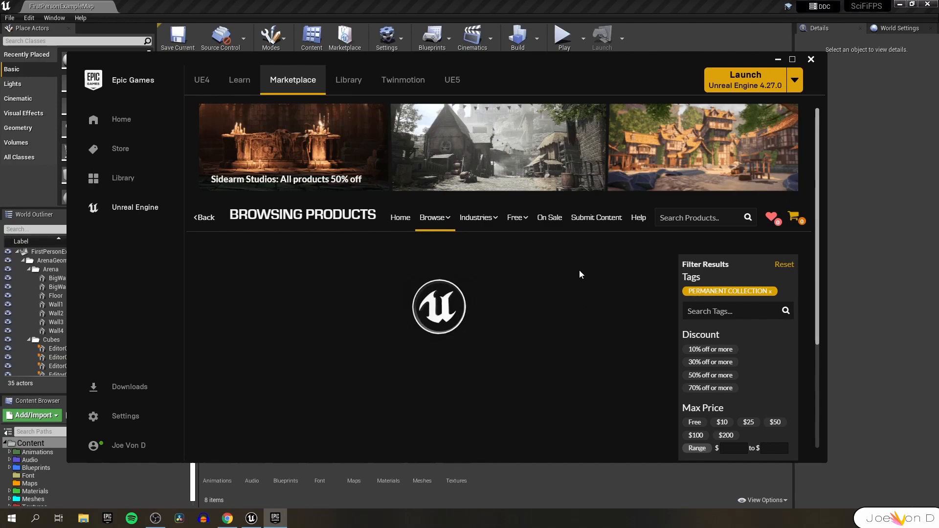
scroll(down, 3)
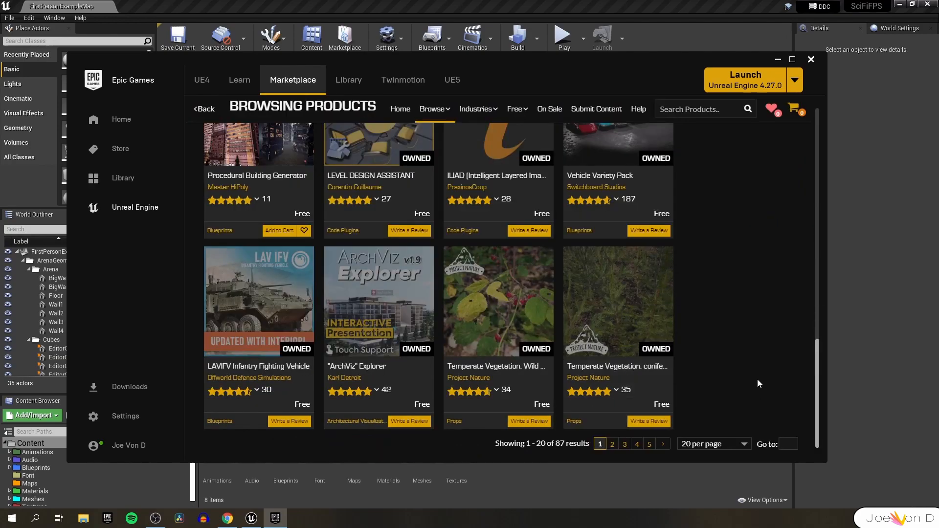
click(637, 444)
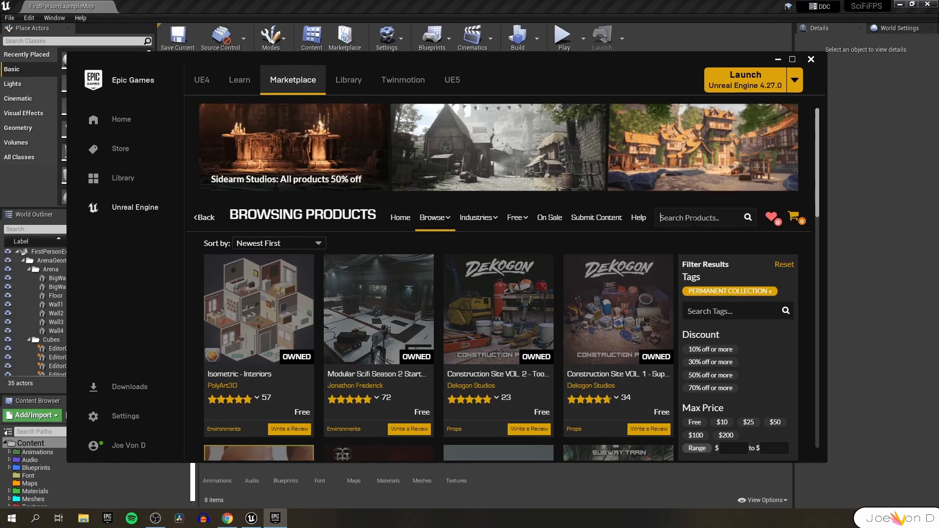
text(modular scifi)
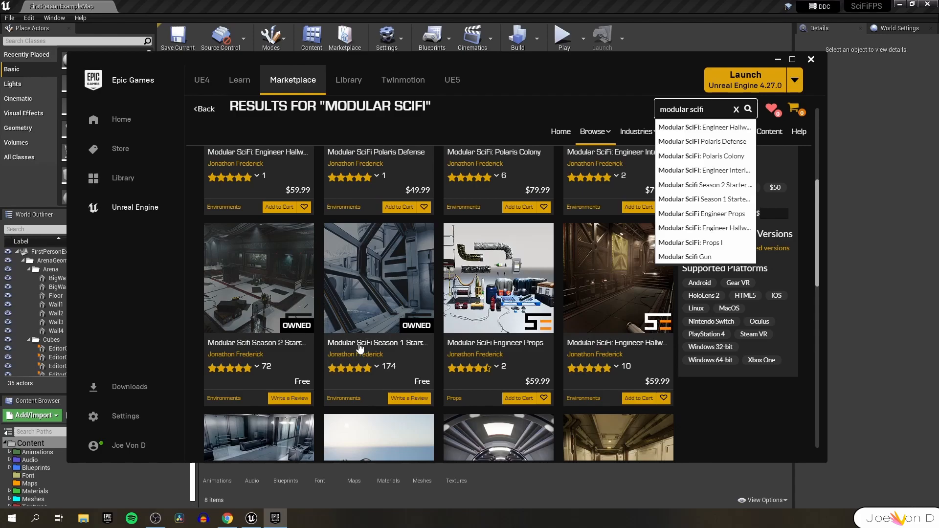
mouse_move(398, 353)
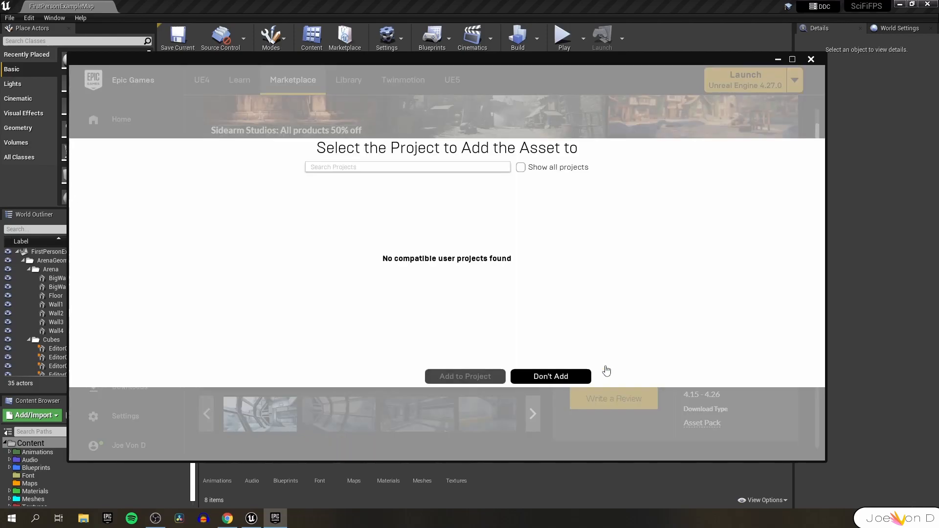
mouse_move(607, 363)
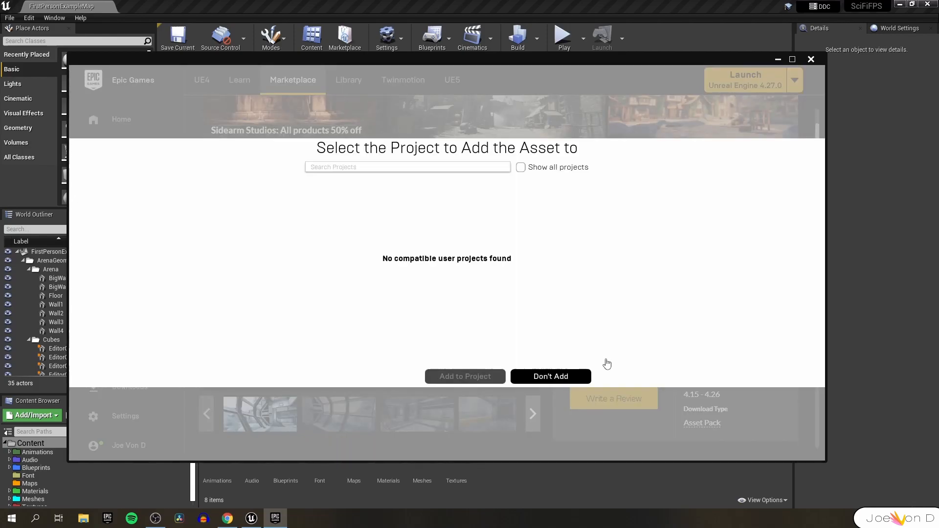
Step: Start adding the starter bundle, showing all projects and choosing SciFiFPS as the target
click(549, 376)
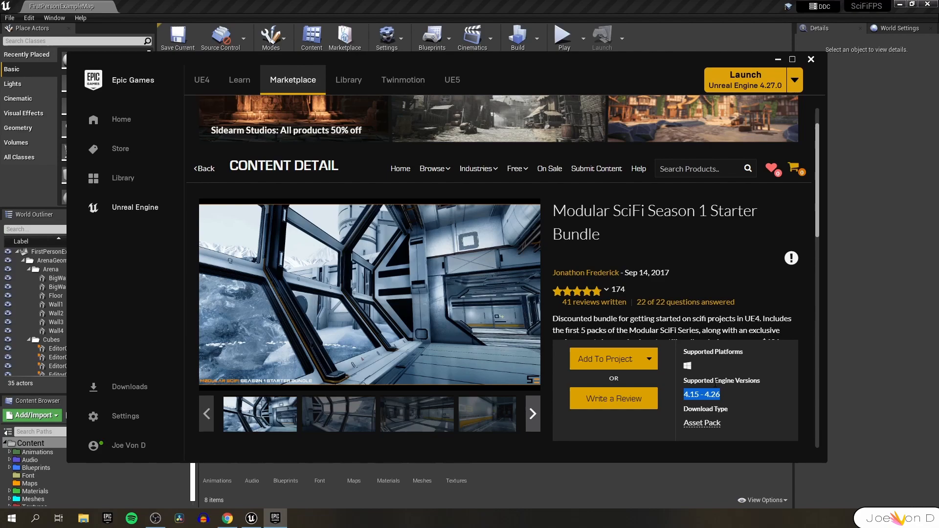
click(605, 358)
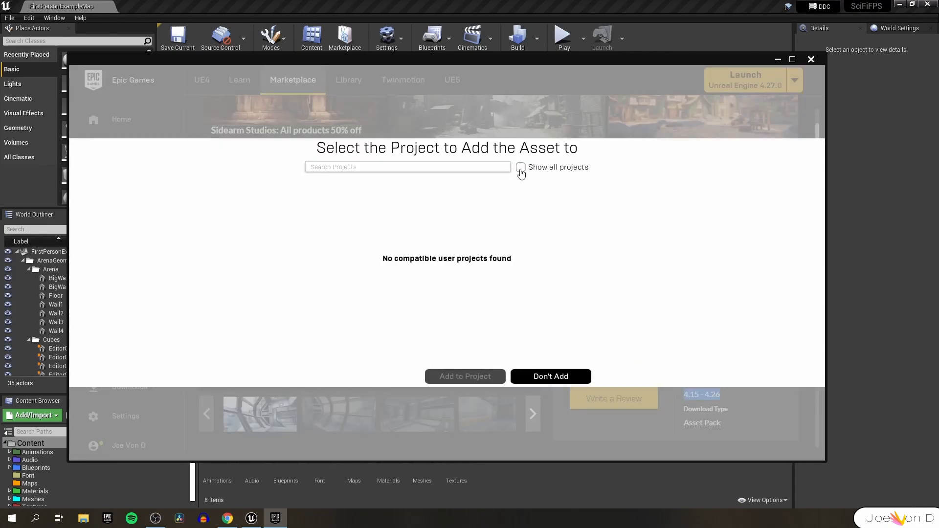
click(521, 167)
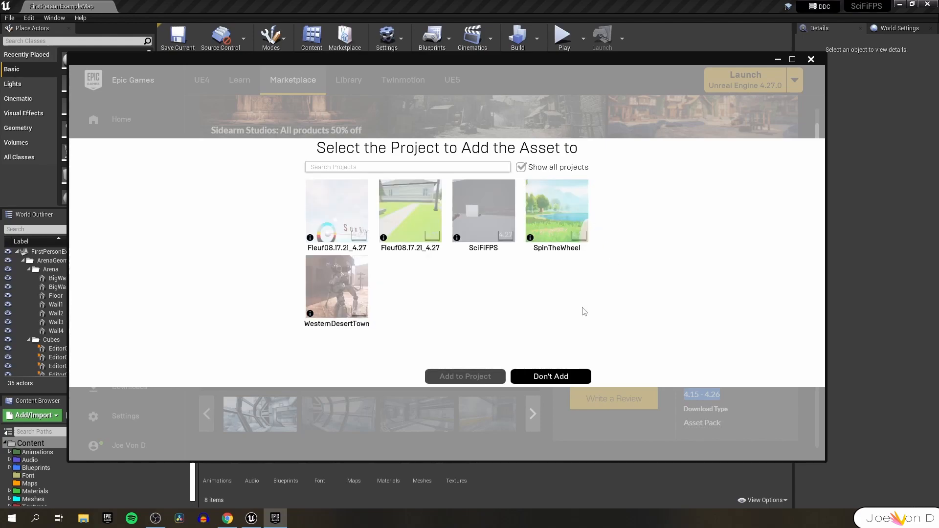
click(482, 210)
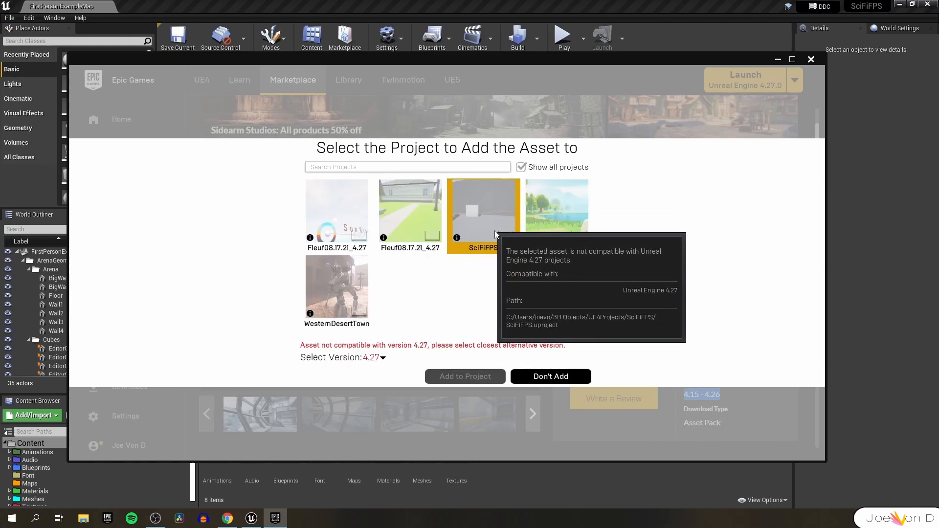
Step: Pick asset version 4.26 and add the bundle to the SciFiFPS project
click(382, 357)
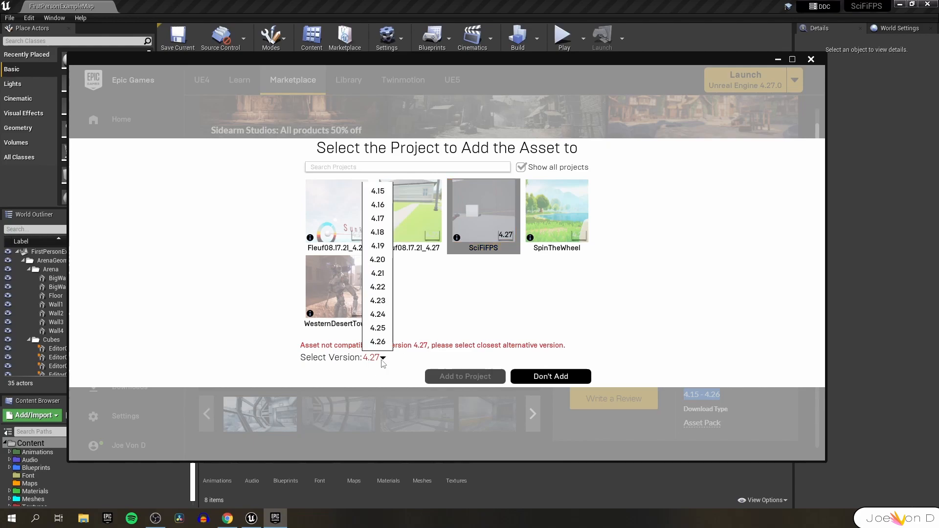
click(377, 341)
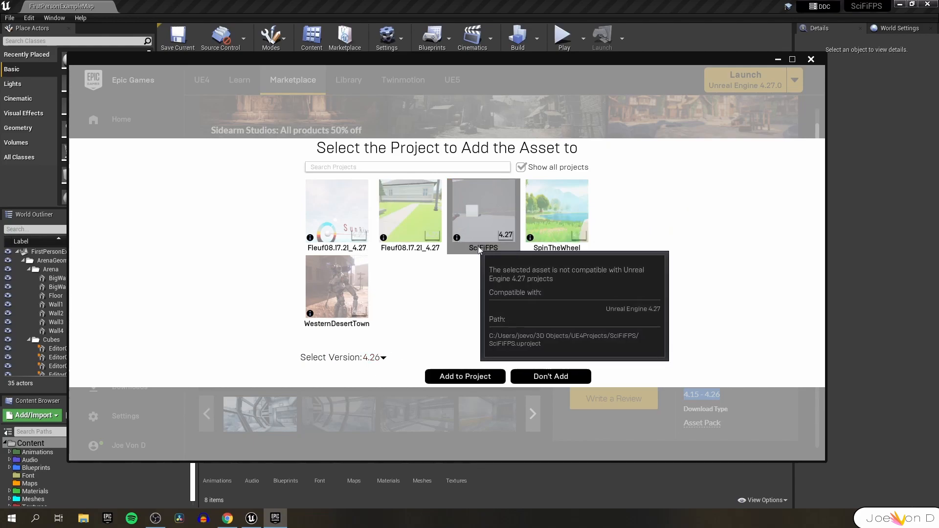
mouse_move(465, 376)
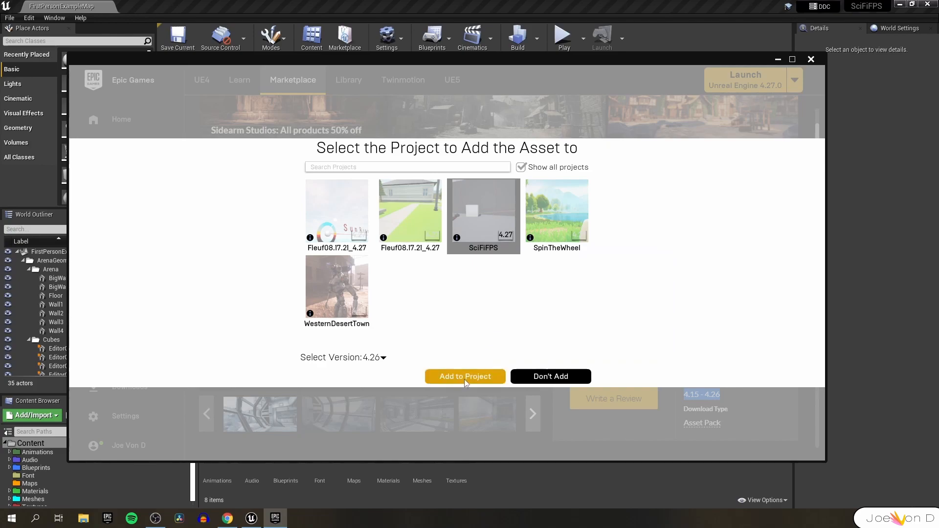
click(465, 376)
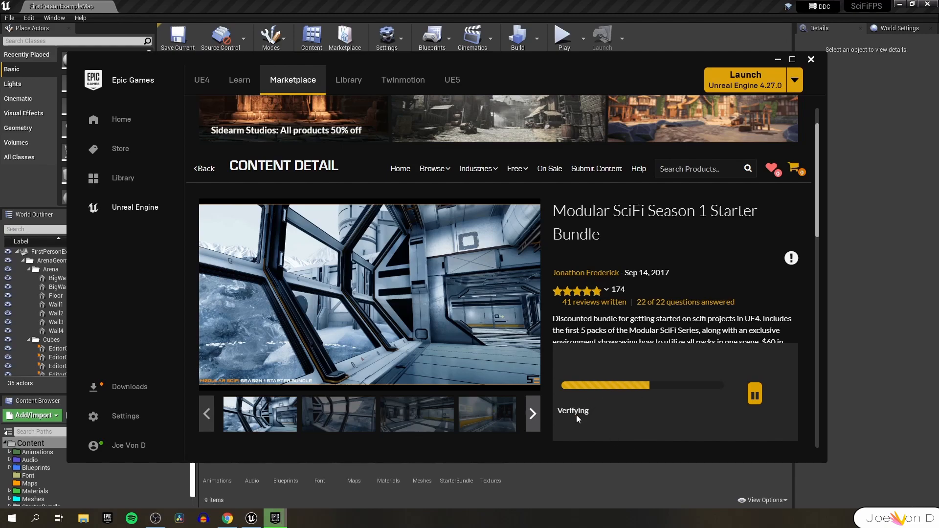
mouse_move(700, 310)
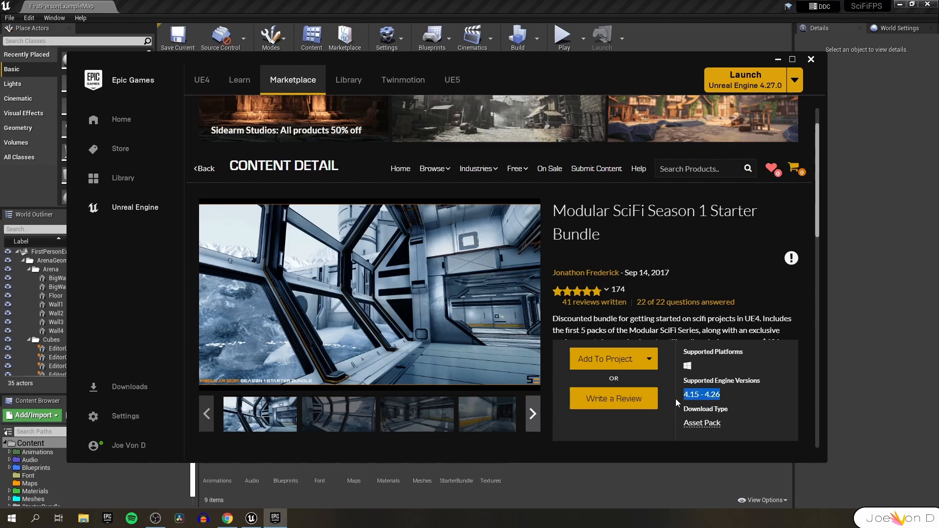
mouse_move(750, 405)
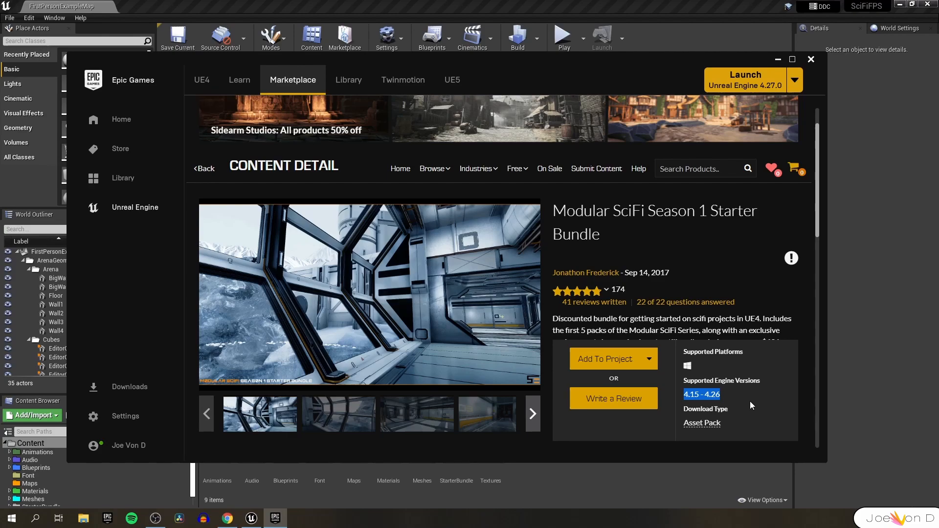
mouse_move(623, 225)
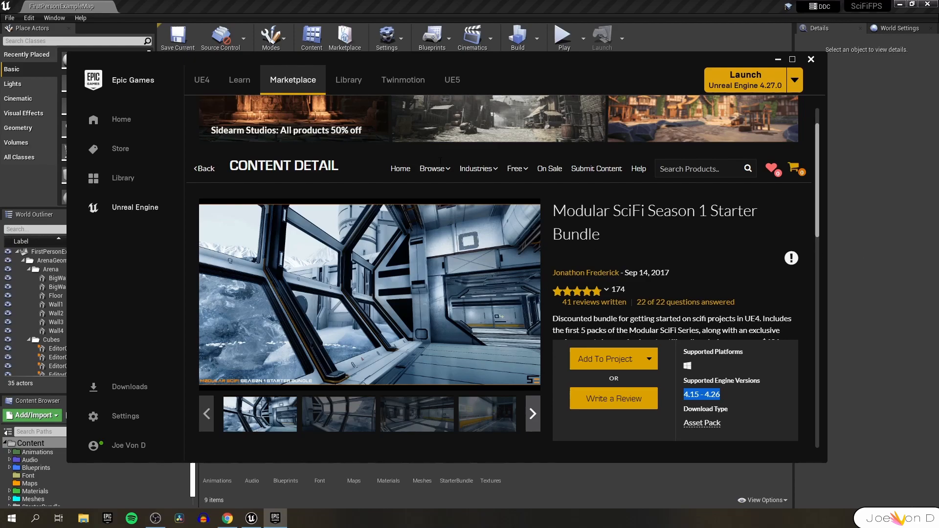
mouse_move(654, 5)
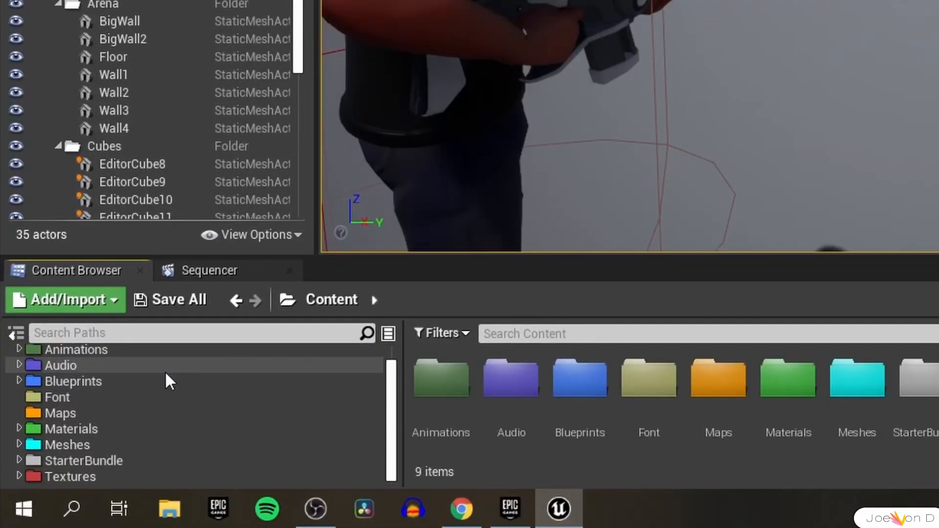
Step: Open Map1 from StarterBundle > CollectionMaps and save it as a new level named Level1
click(84, 461)
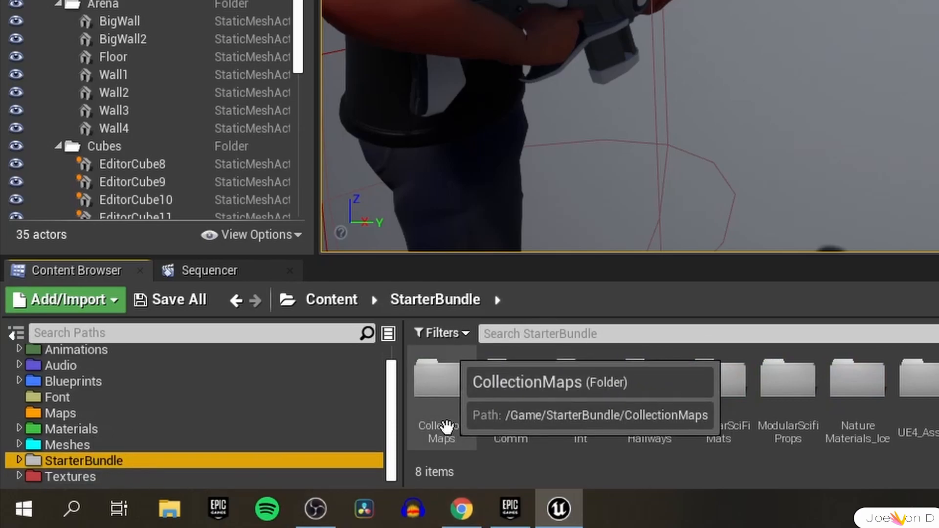
double_click(441, 377)
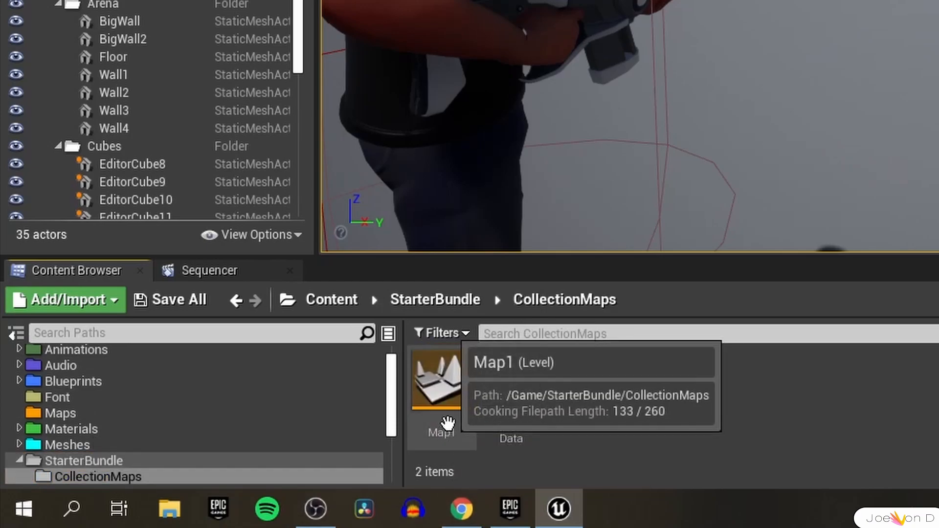
click(441, 381)
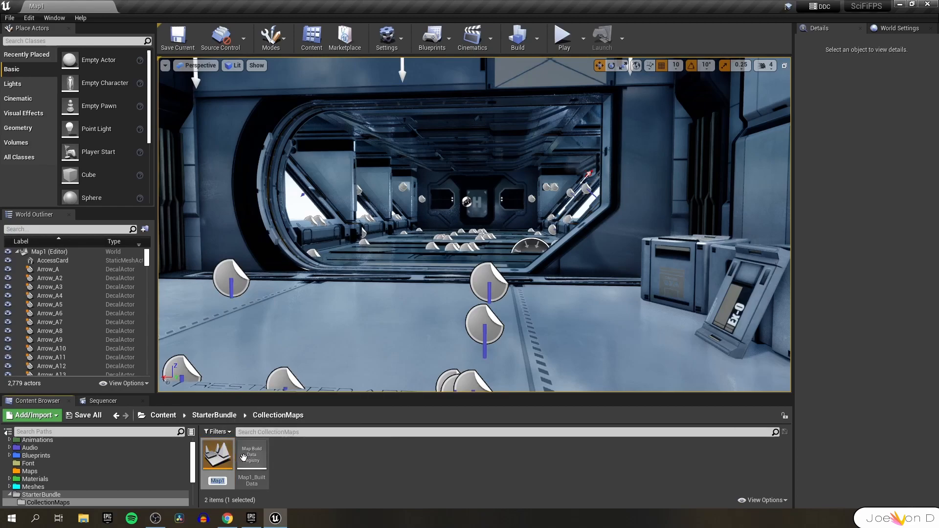
text(Level1)
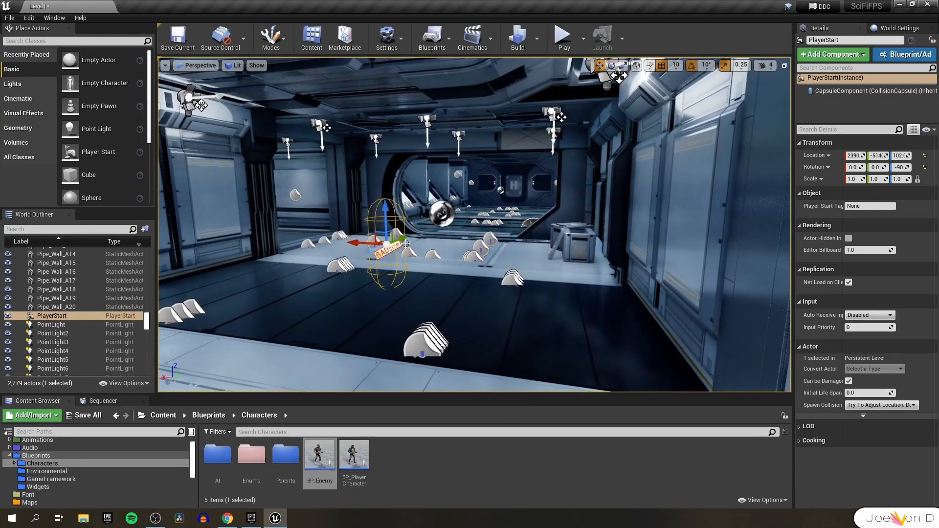
Step: Drag the PlayerStart further down the corridor toward its centre as the new spawn point
drag(387, 239, 506, 197)
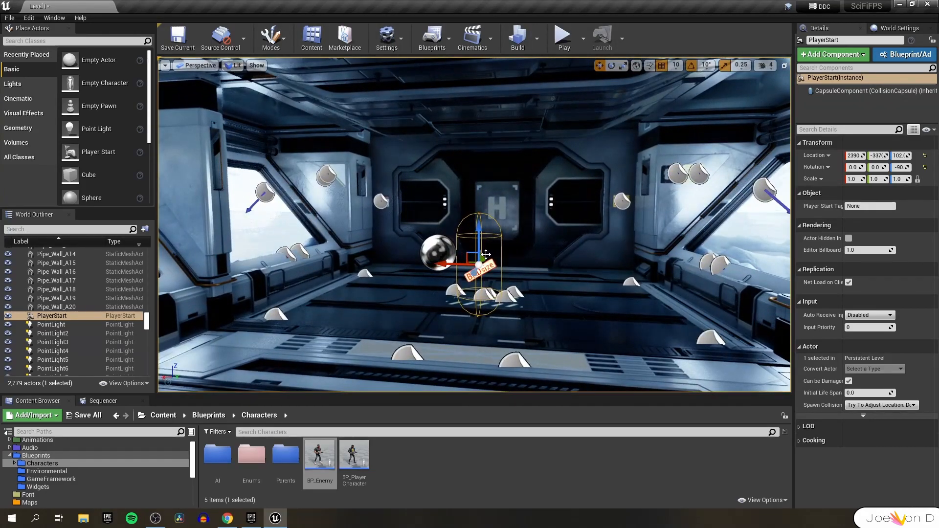
drag(479, 258, 395, 239)
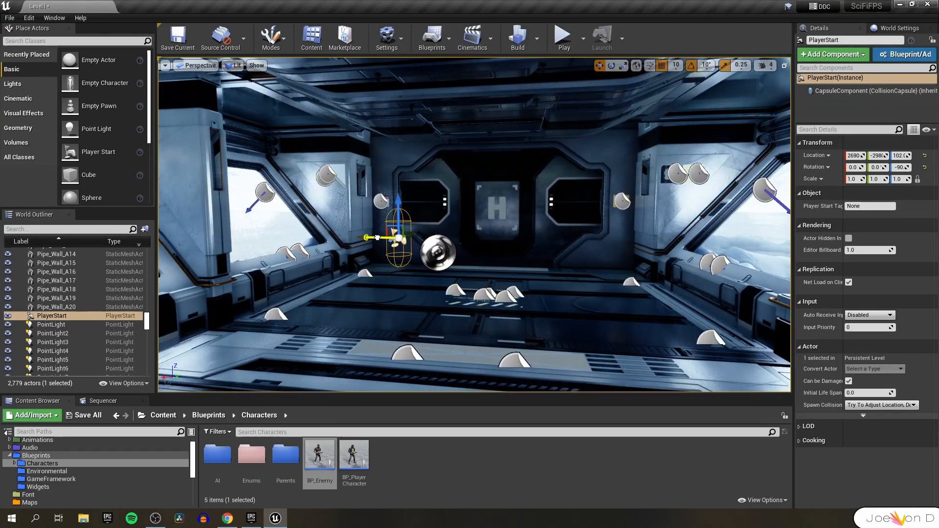
drag(371, 237, 401, 242)
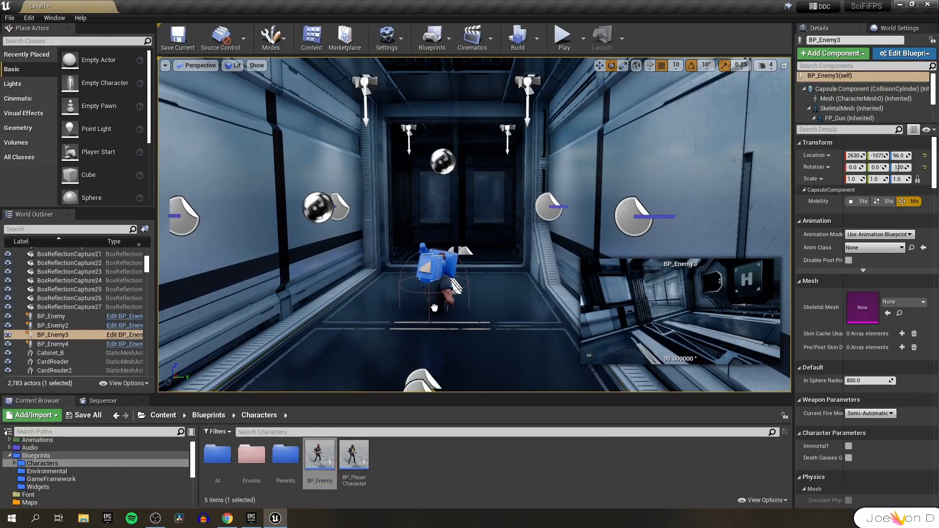
Step: Place BP_Enemy copies along the corridor and test-play the level
click(52, 343)
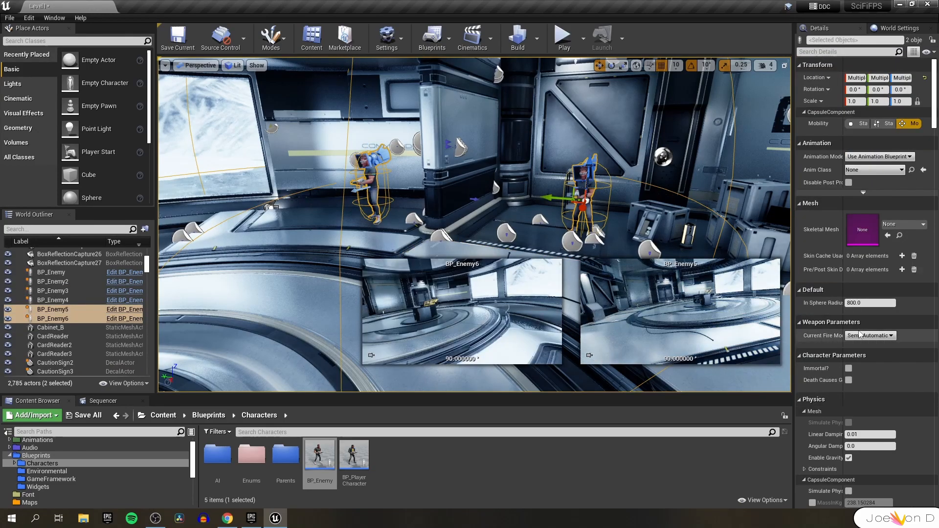
click(870, 335)
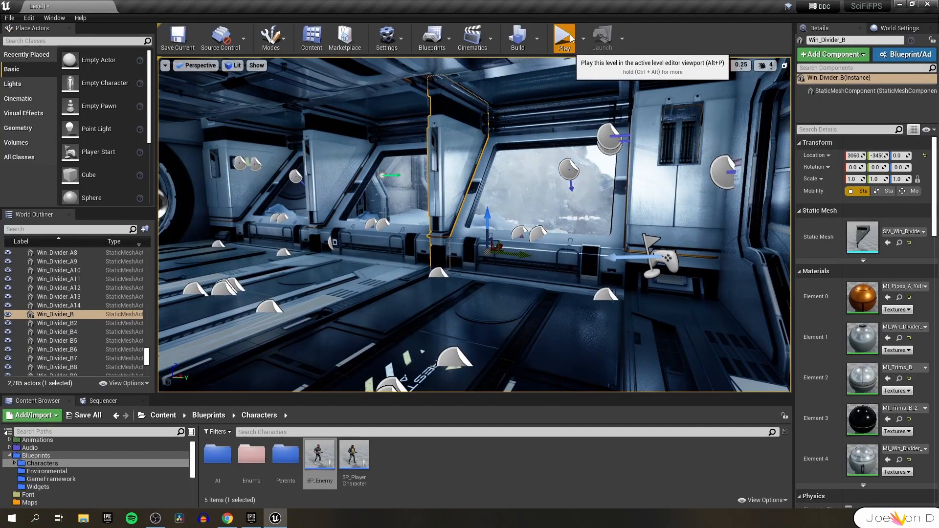
click(562, 37)
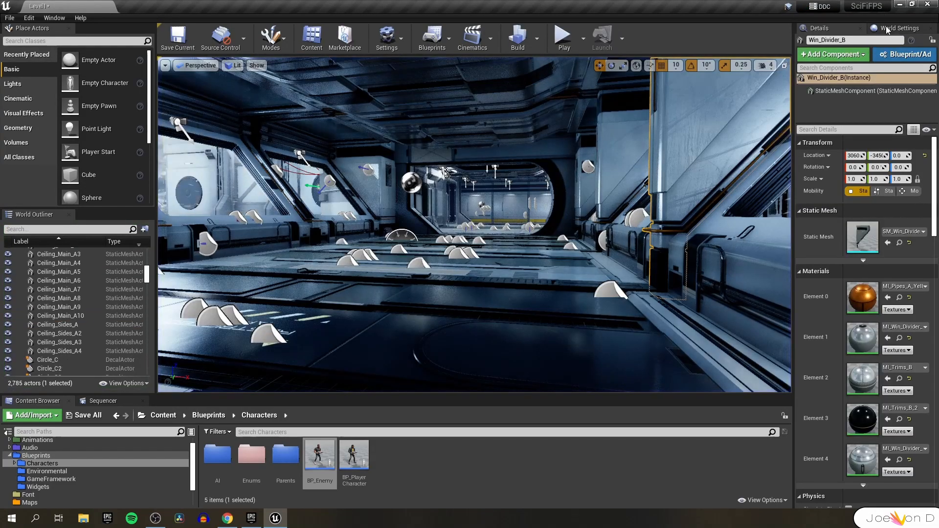
Step: Set Level1's GameMode Override to FirstPersonGameMode in World Settings
click(898, 28)
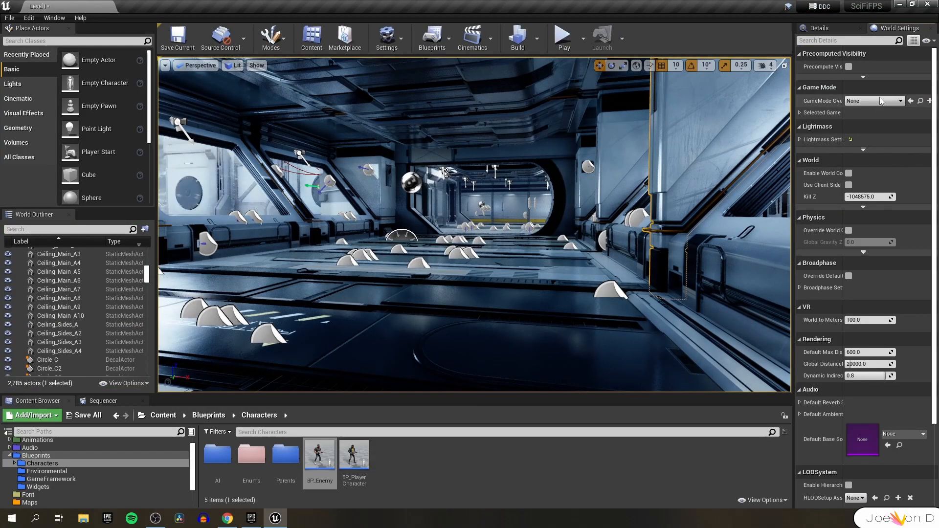
click(899, 100)
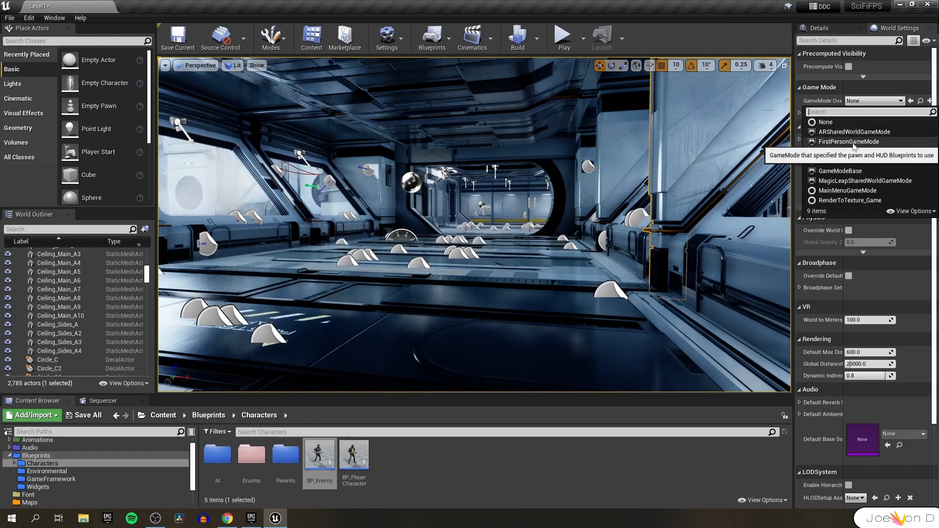
click(848, 141)
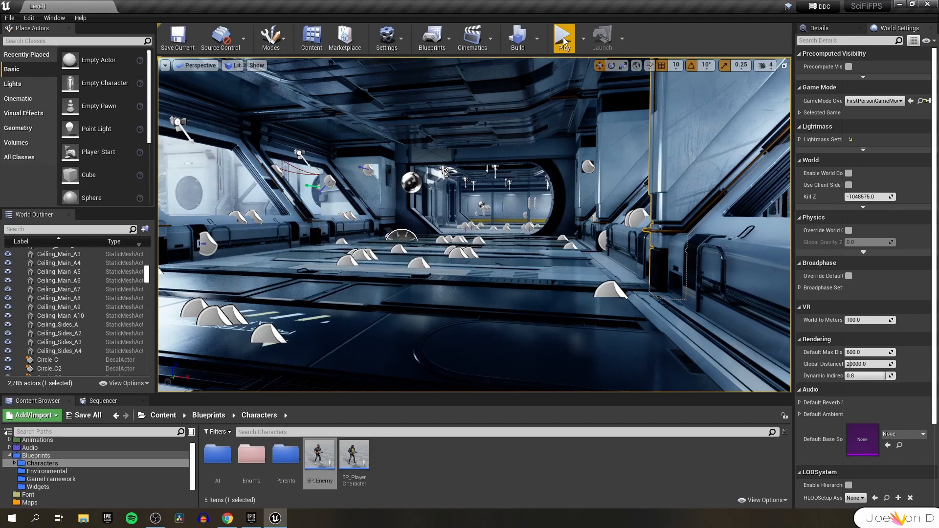
Step: Play-test the level twice, taking control of the character in the running game
click(563, 37)
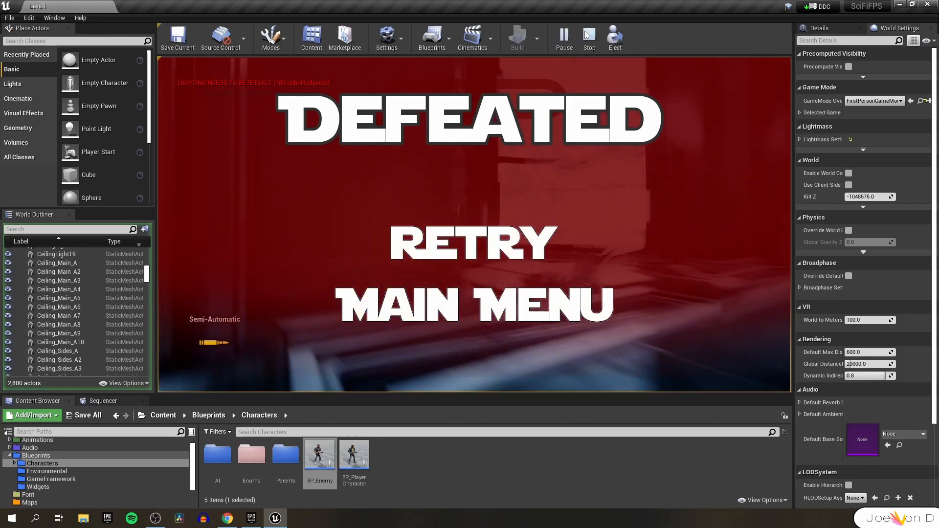
click(588, 38)
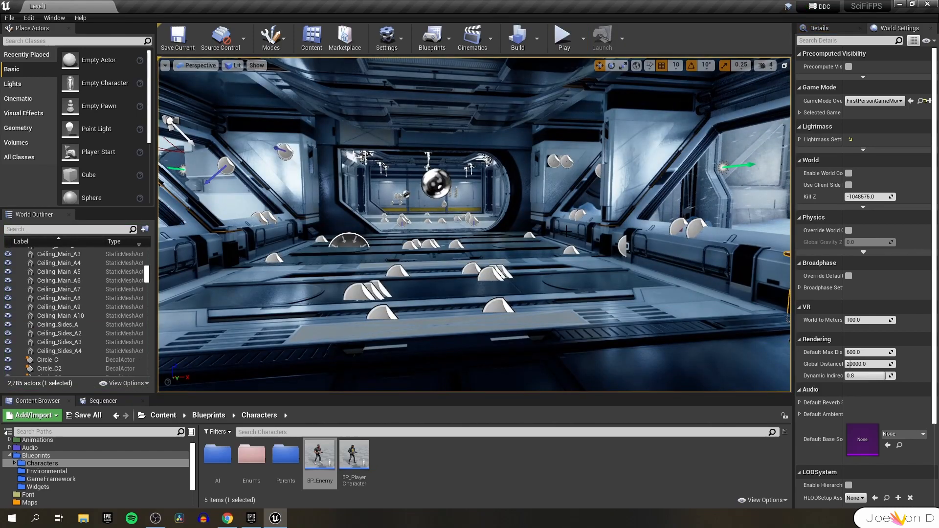
click(563, 37)
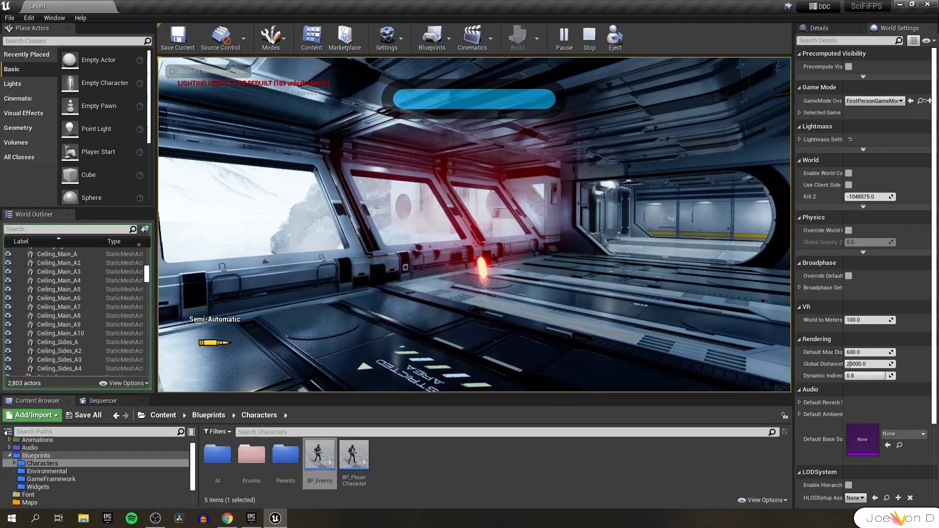
click(588, 38)
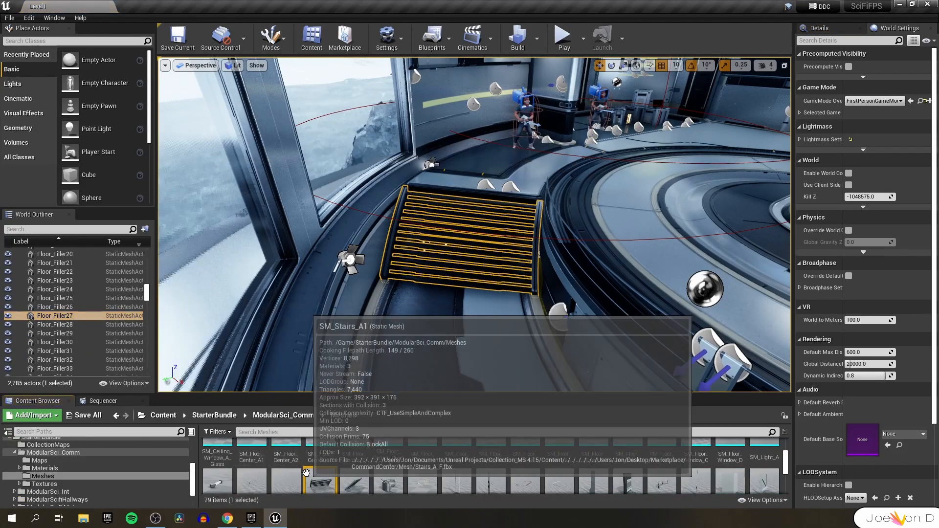
Step: Browse into the StarterBundle's modular sci-fi interior Meshes folder
double_click(319, 473)
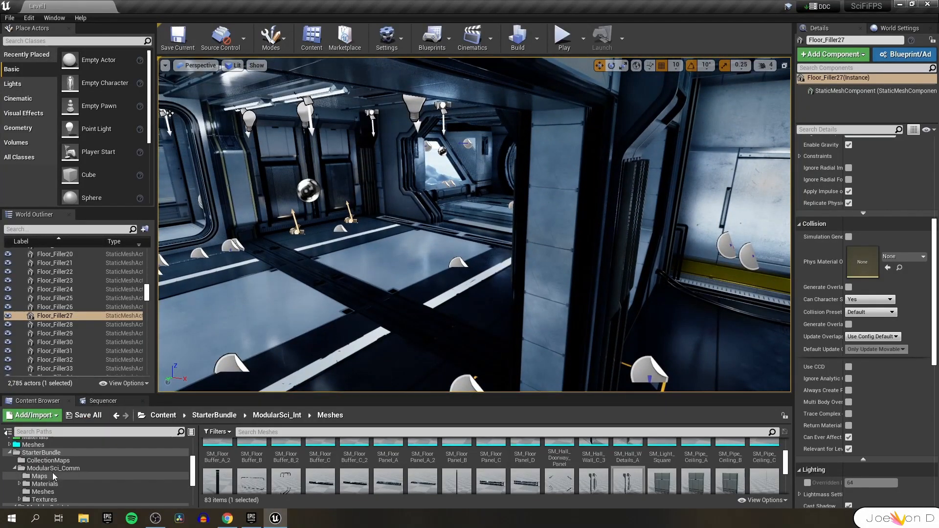
Step: Duplicate Level1 in CollectionMaps as a new level named MainMenu and save it
click(51, 460)
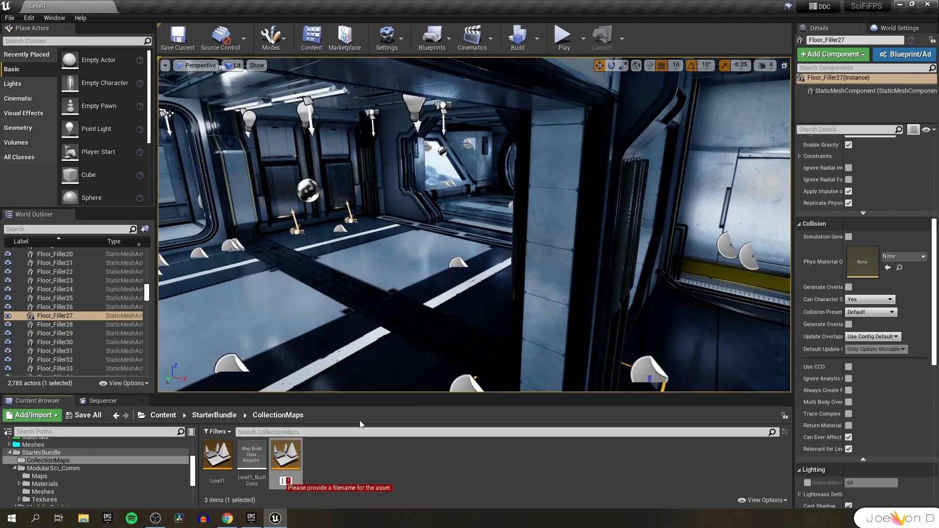
text(MainMenu)
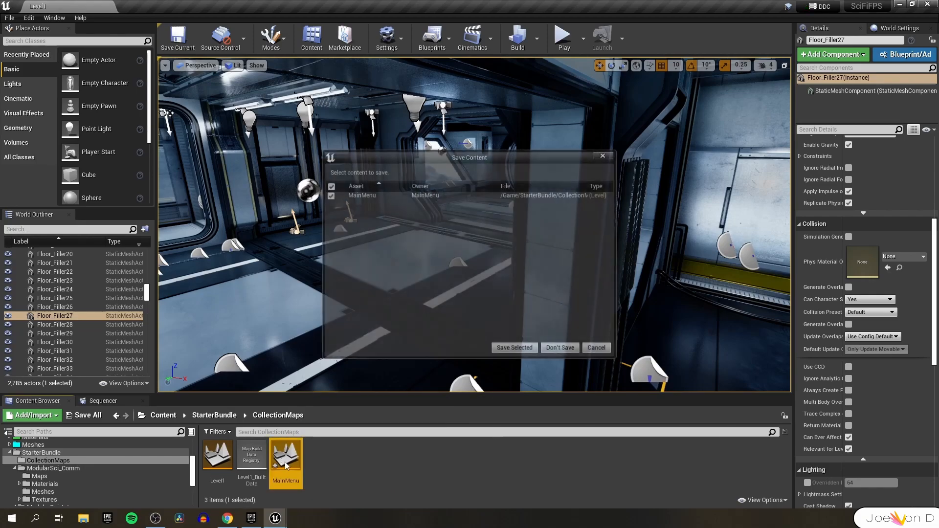
click(513, 347)
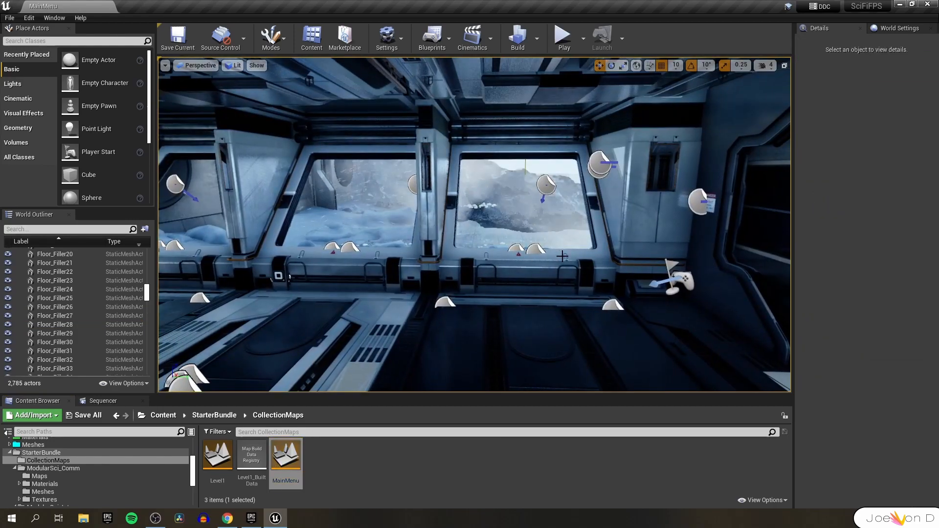
click(593, 239)
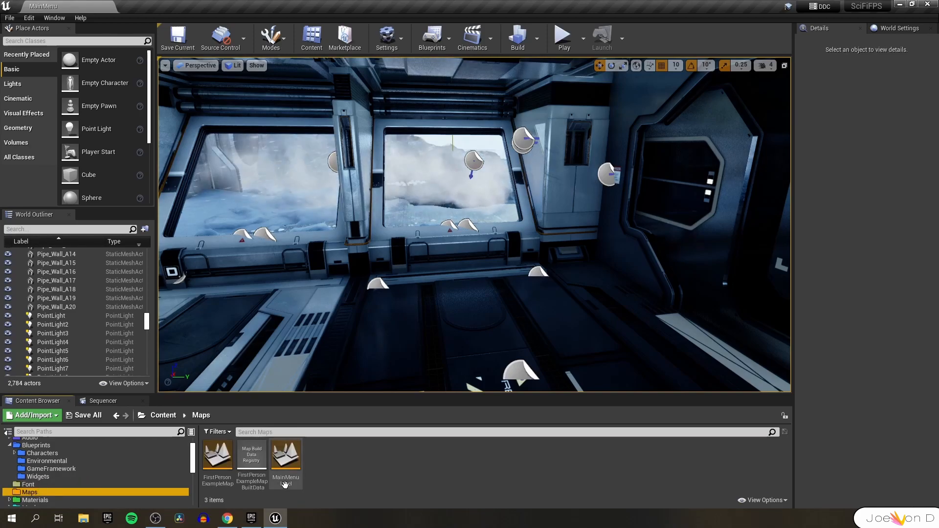
Step: Copy CameraActor and BP_MasterFPSCharacter from MainMenuLevel into MainMenu and position them in the corridor
double_click(285, 455)
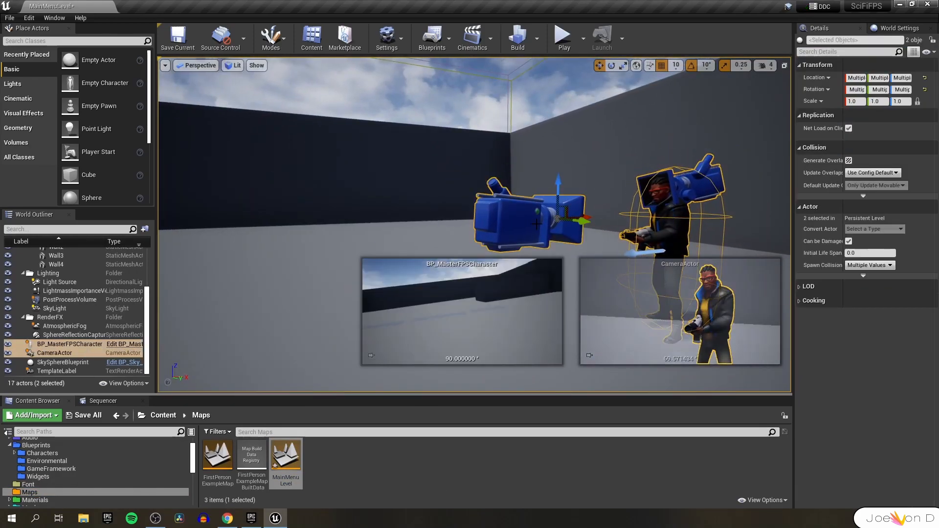
click(29, 18)
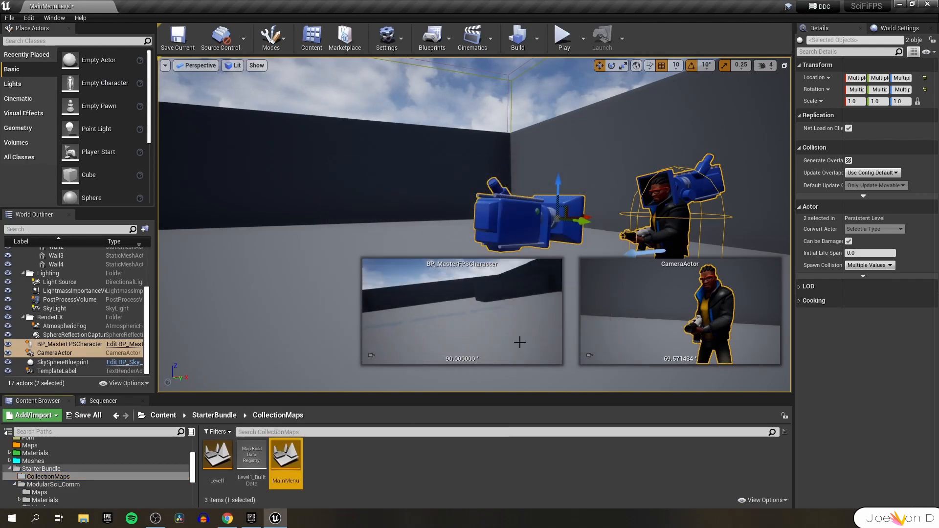
double_click(285, 454)
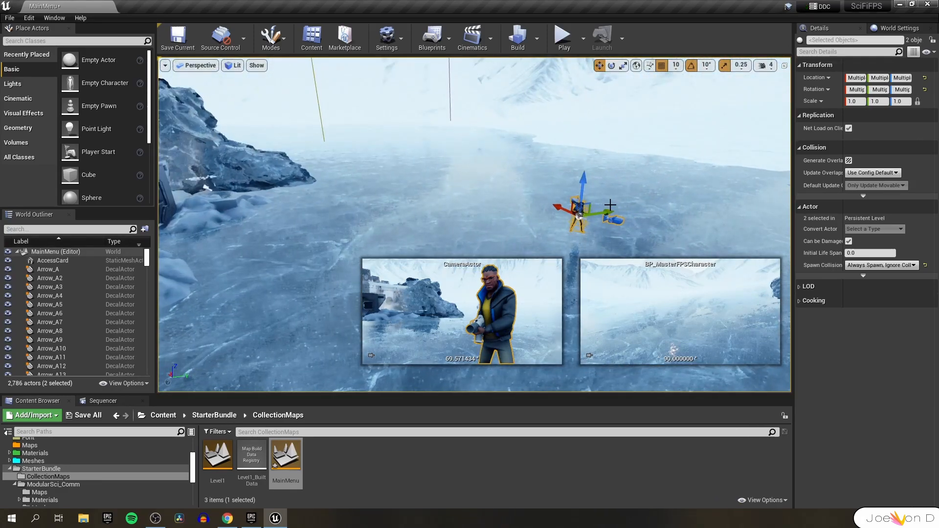
drag(611, 206, 413, 210)
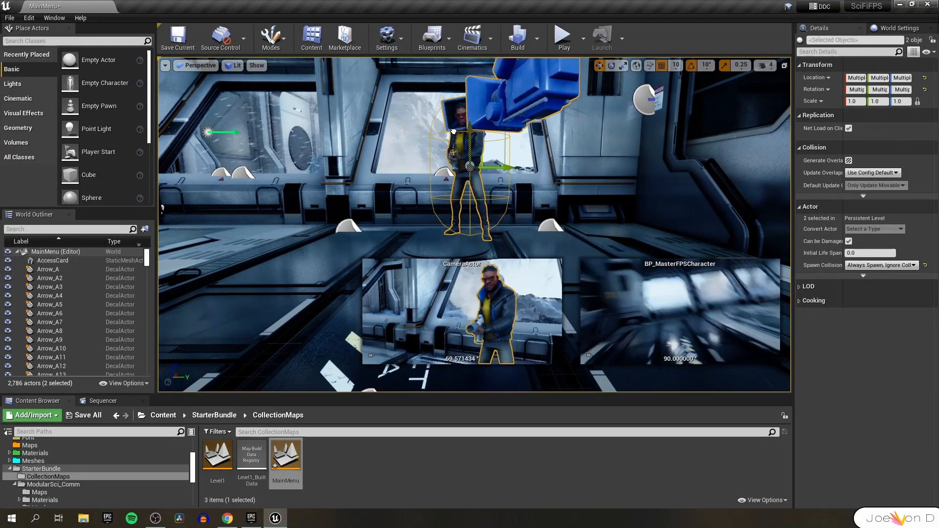
click(564, 35)
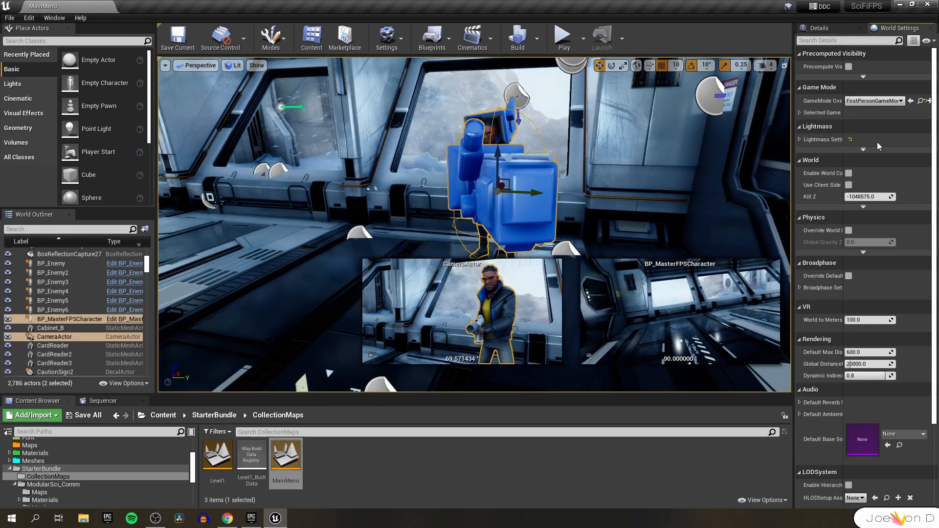
Step: Set the MainMenu level's GameMode Override to MainMenuGameMode and select the map in CollectionMaps
click(901, 101)
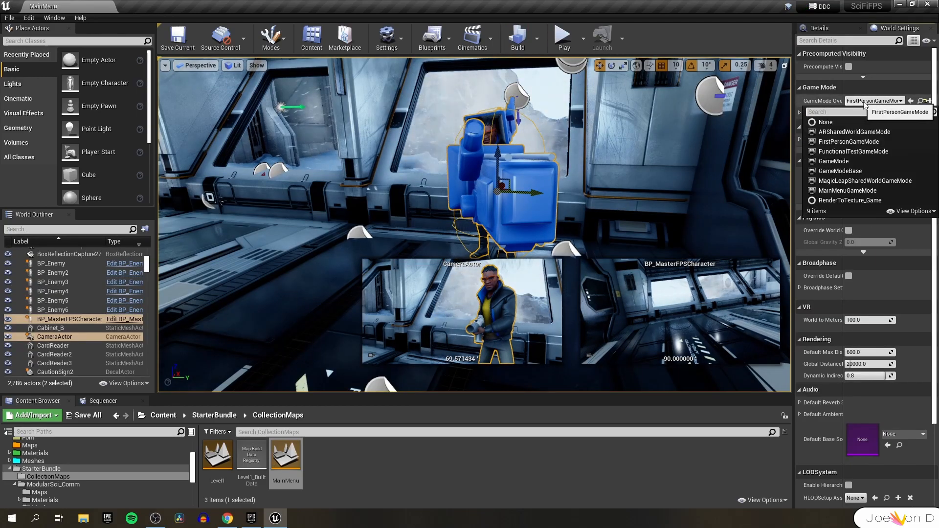
mouse_move(864, 180)
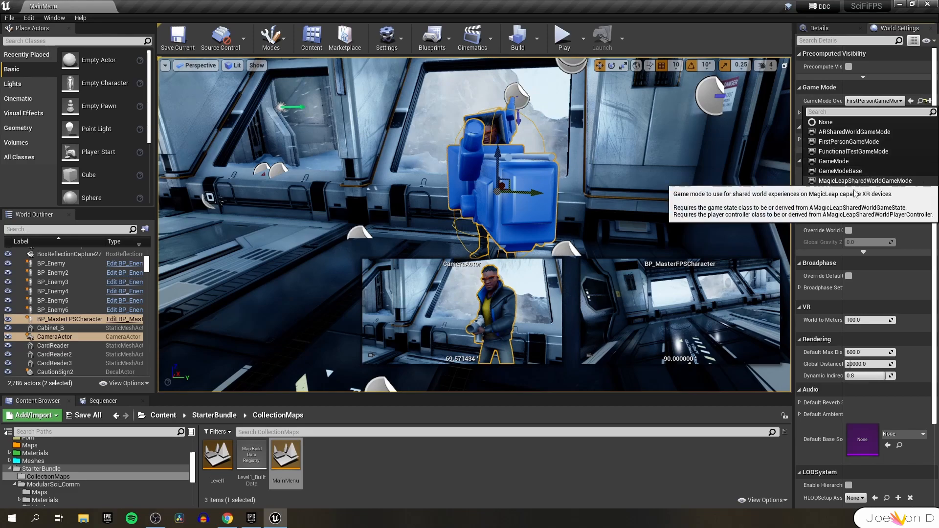
click(10, 18)
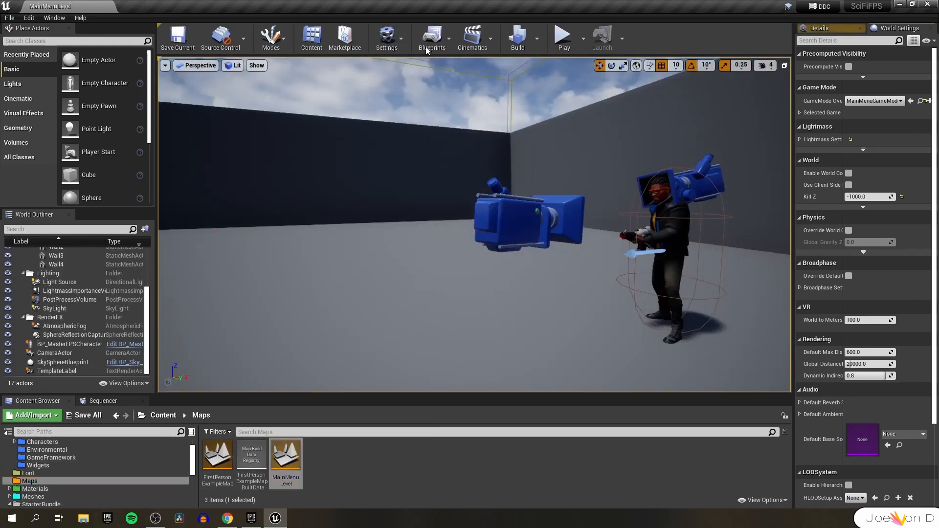
click(432, 38)
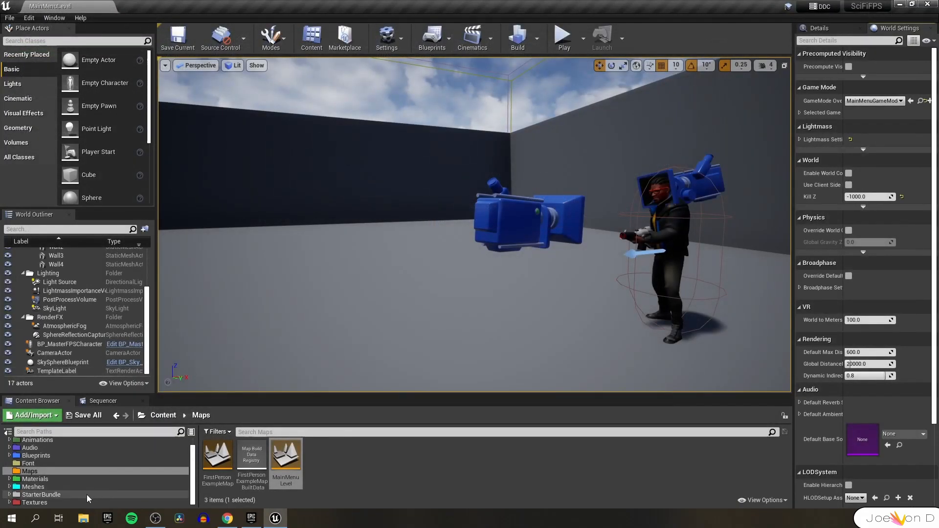
click(40, 494)
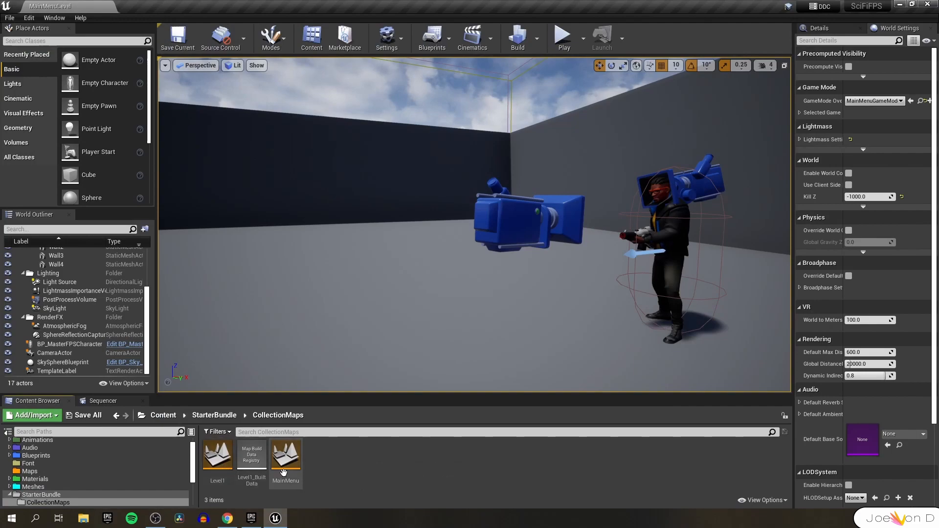
click(286, 455)
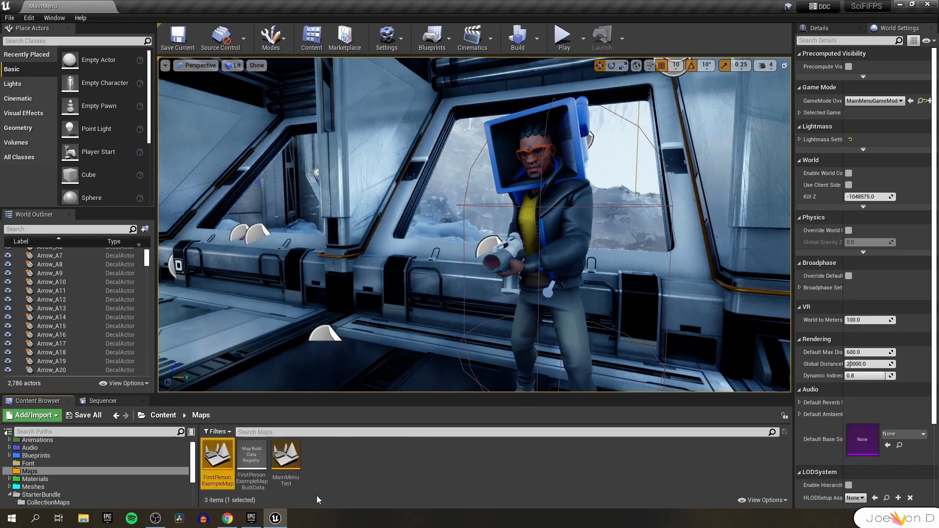
Step: Rename FirstPersonExampleMap to TestMap and open the Blueprints > Widgets folder
double_click(216, 455)
text(TestMa)
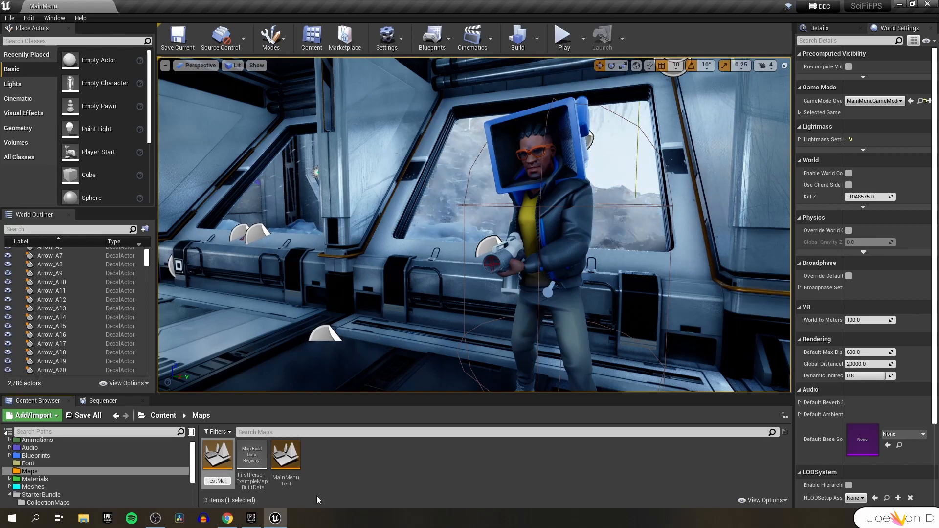
mouse_move(216, 458)
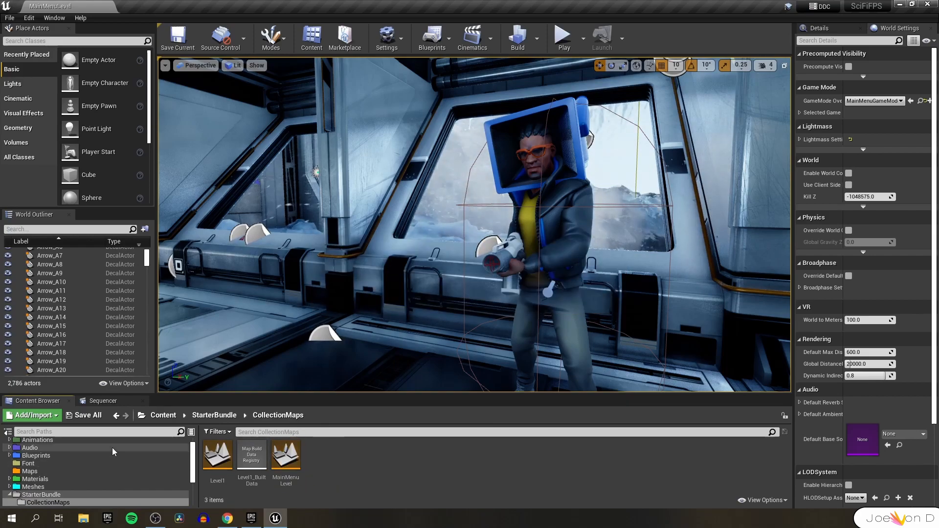
click(34, 455)
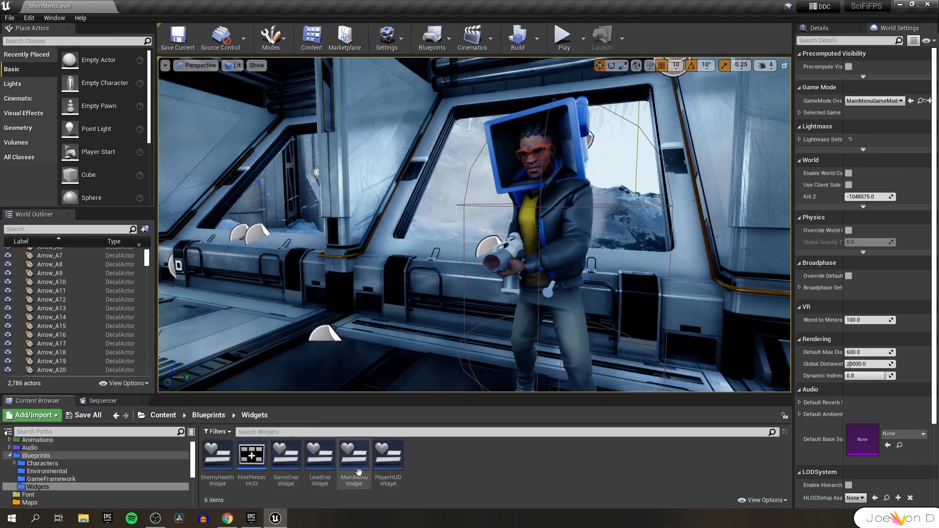
mouse_move(353, 455)
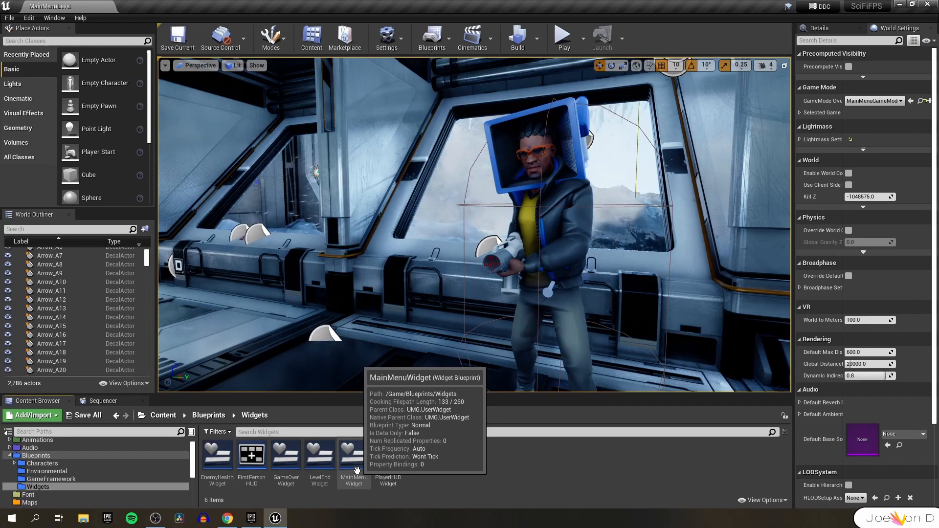
Step: Review MainMenuWidget, LevelEndWidget and GameOverWidget designs, then return to the CollectionMaps folder
double_click(353, 455)
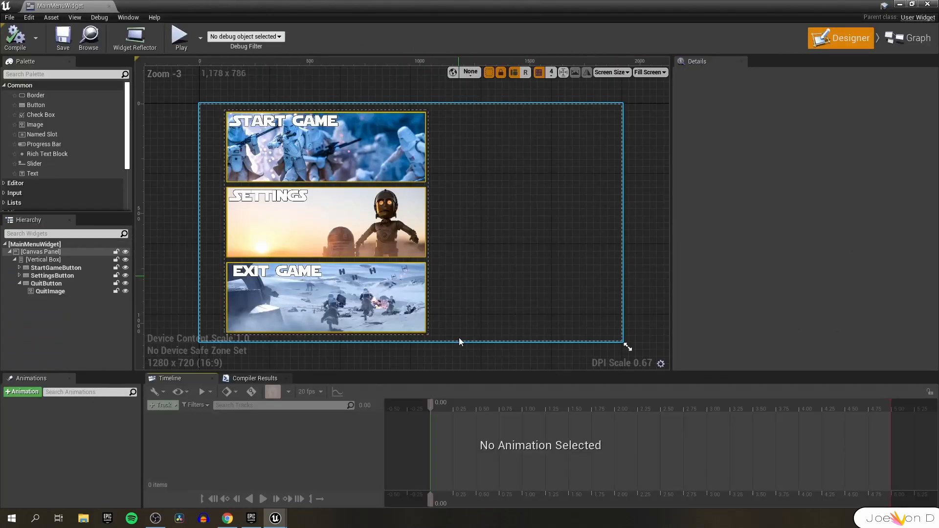
click(911, 37)
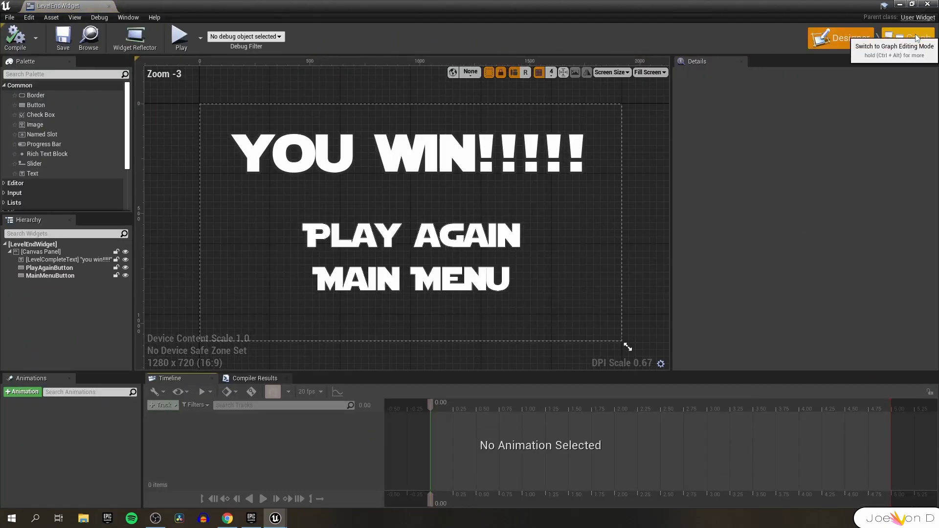
click(908, 38)
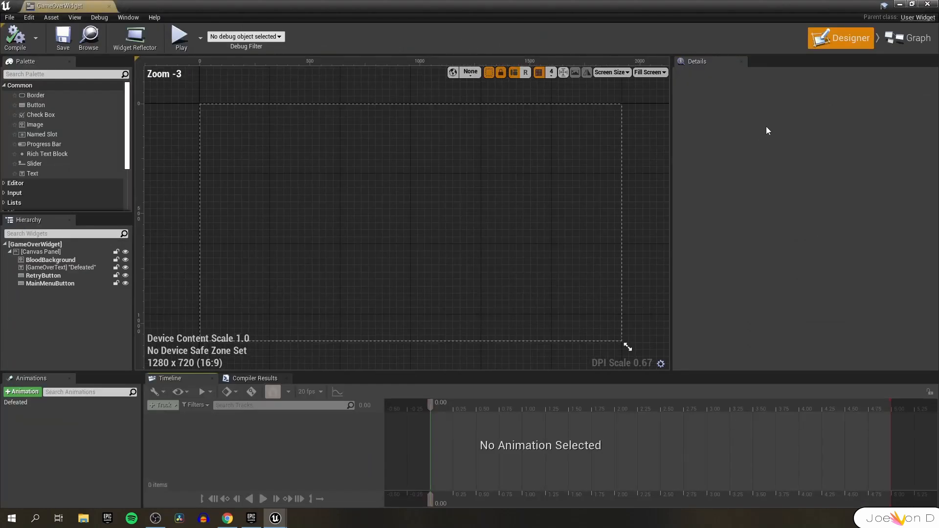
click(912, 38)
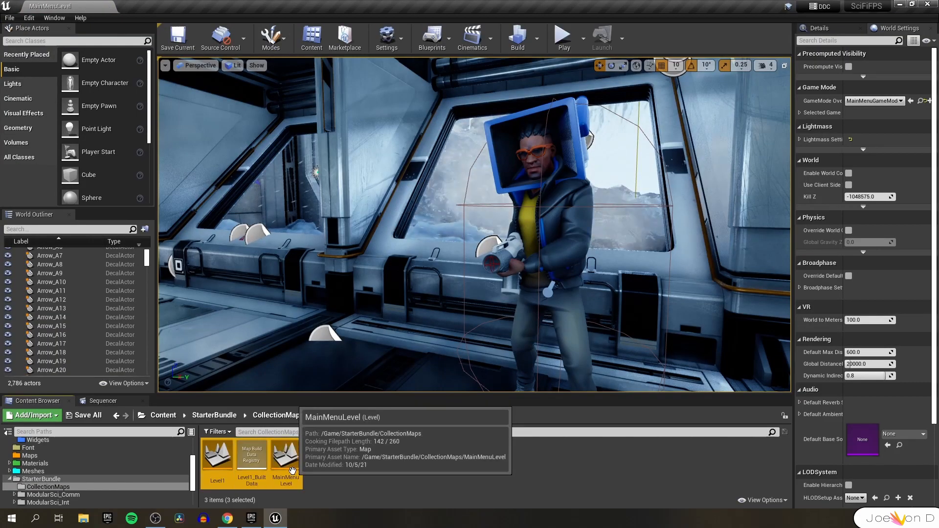
mouse_move(91, 472)
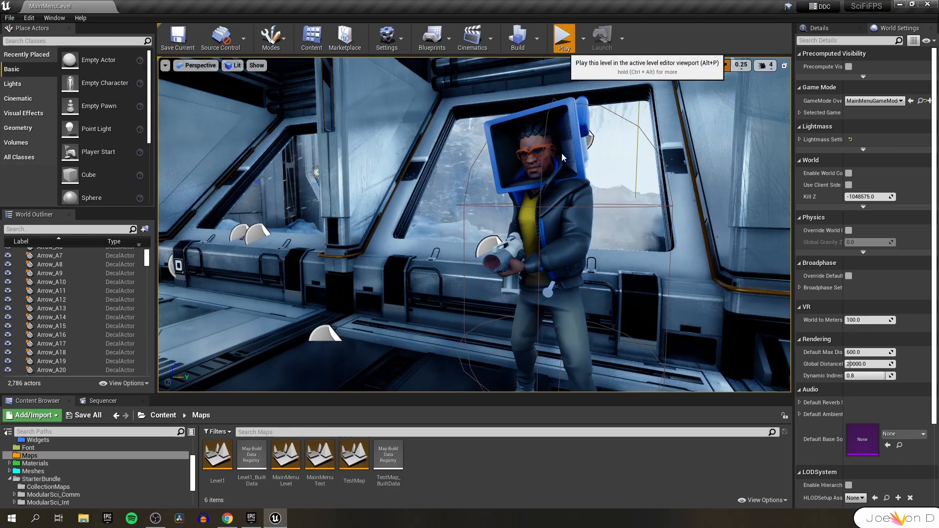
Step: Play-test MainMenuLevel, stop the session and select the MainMenuLevel map asset
click(561, 37)
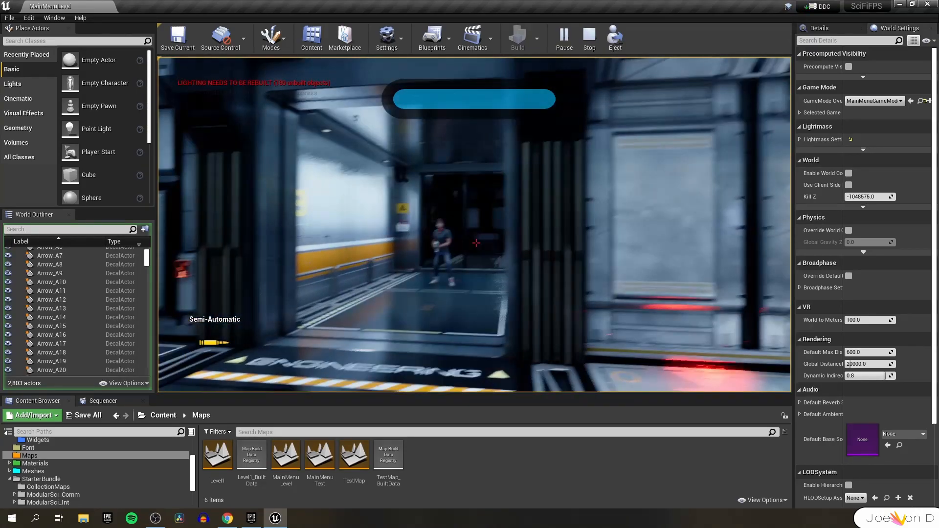
click(588, 37)
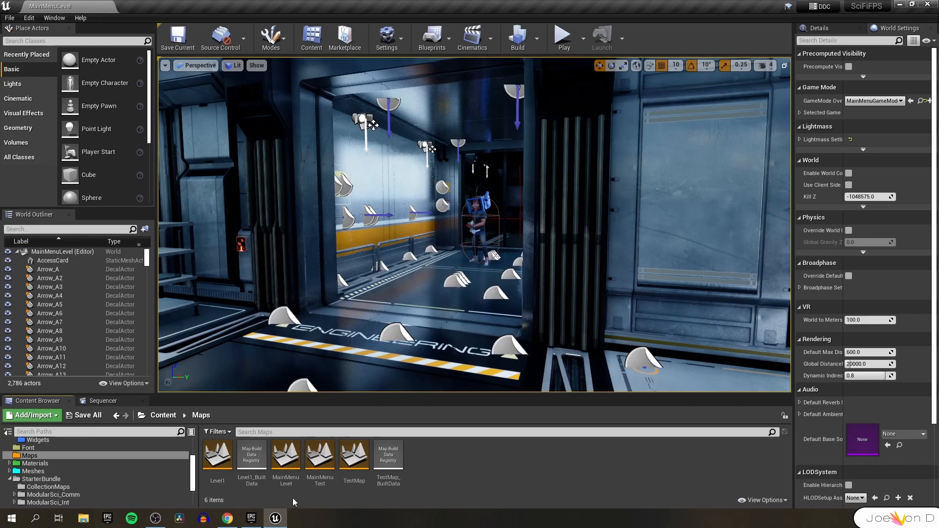
click(286, 458)
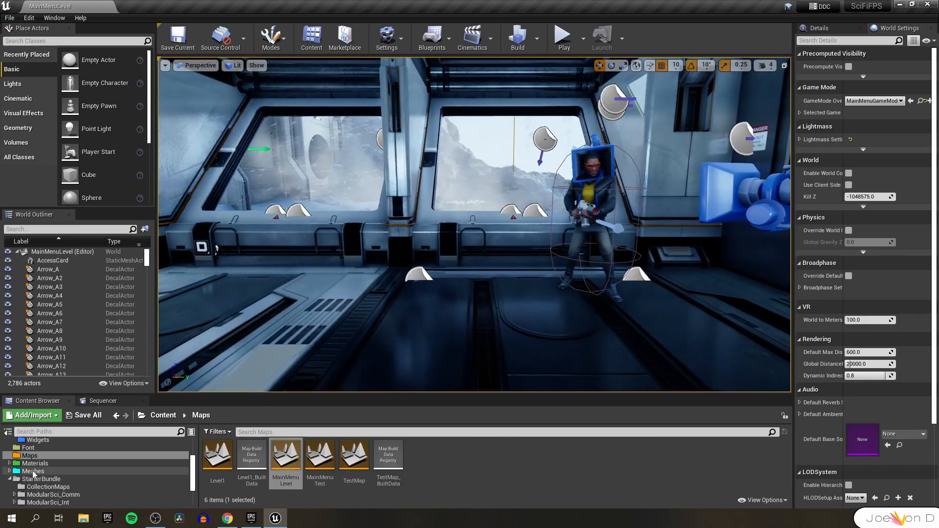
Step: Create sound cues from the downloaded music tracks and place Au_Music_RetroGamer_Cue in MainMenuLevel
click(47, 467)
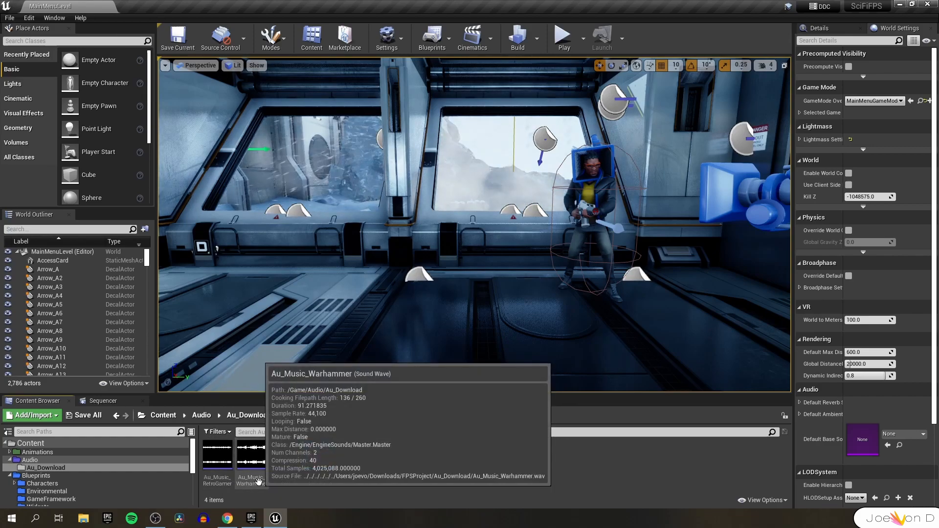
right_click(251, 464)
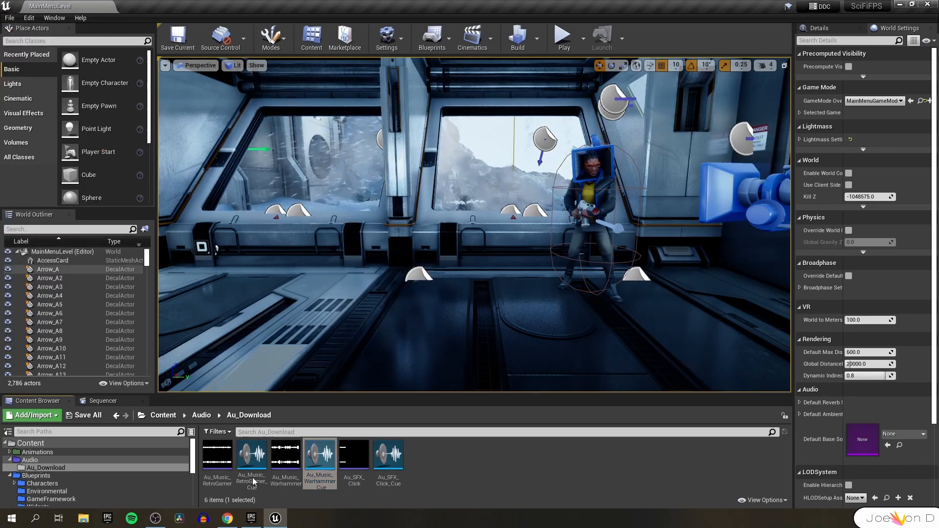
double_click(251, 453)
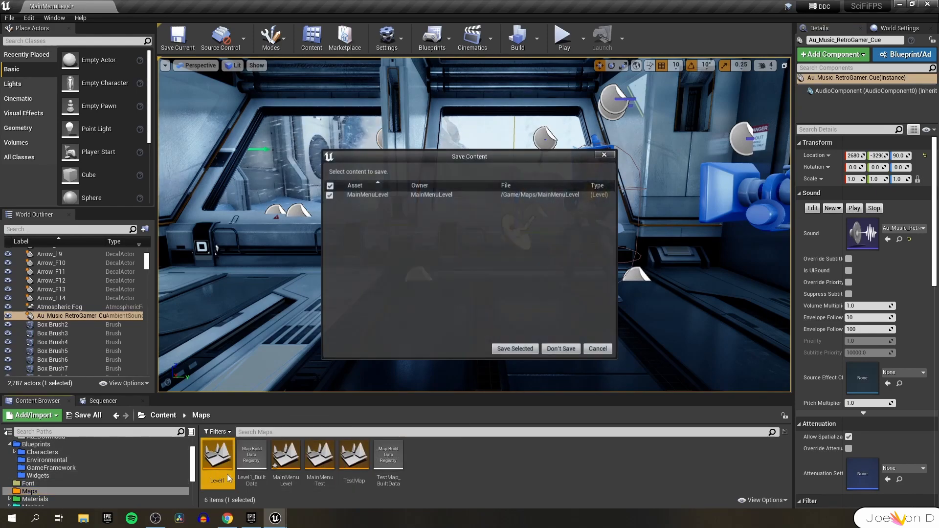
Step: Save MainMenuLevel, switch to Level1 and place the Warhammer music cue in it
click(514, 349)
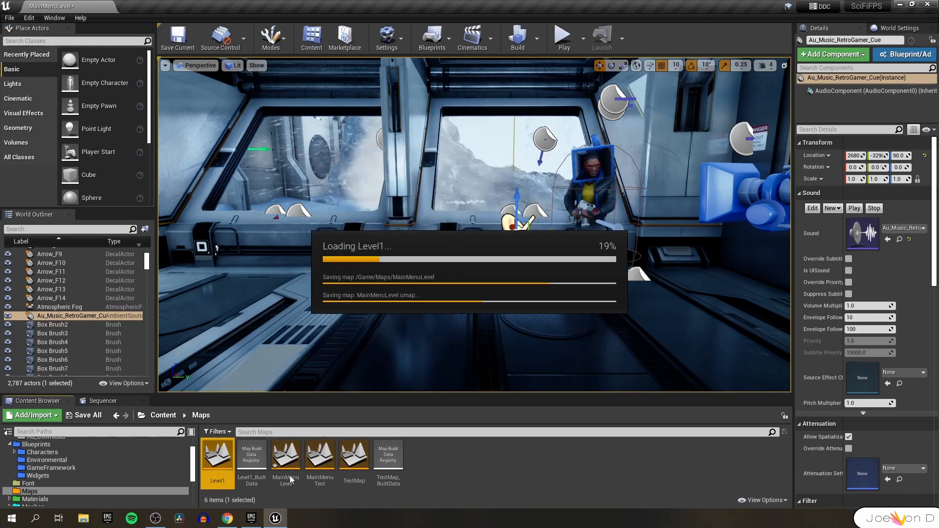
double_click(217, 456)
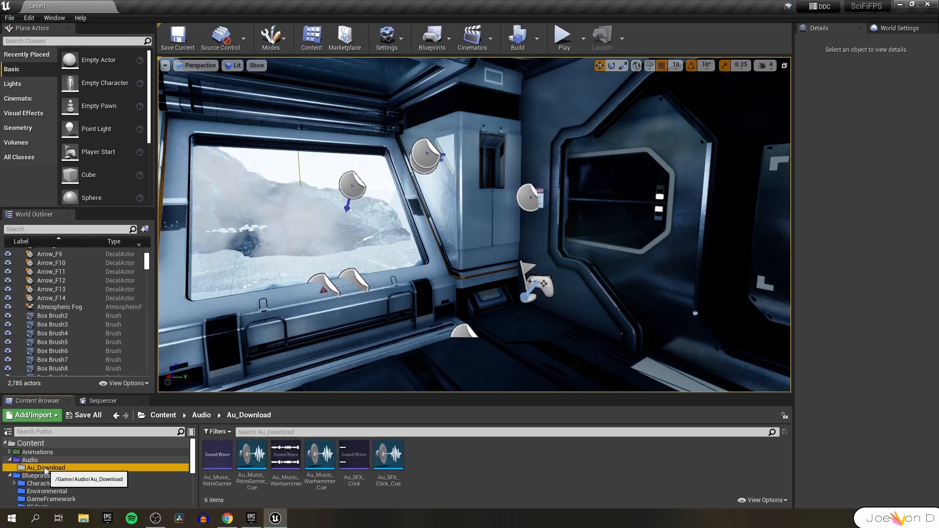
click(319, 455)
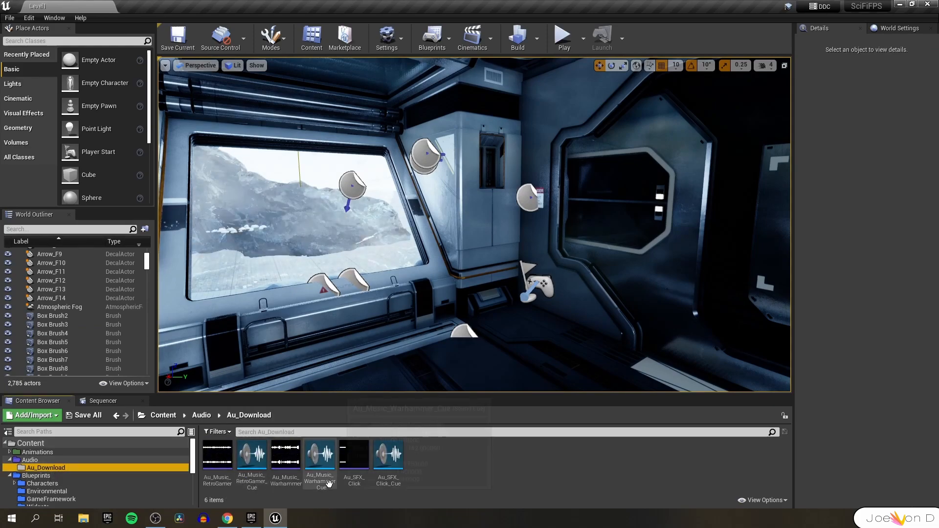
drag(319, 453, 534, 311)
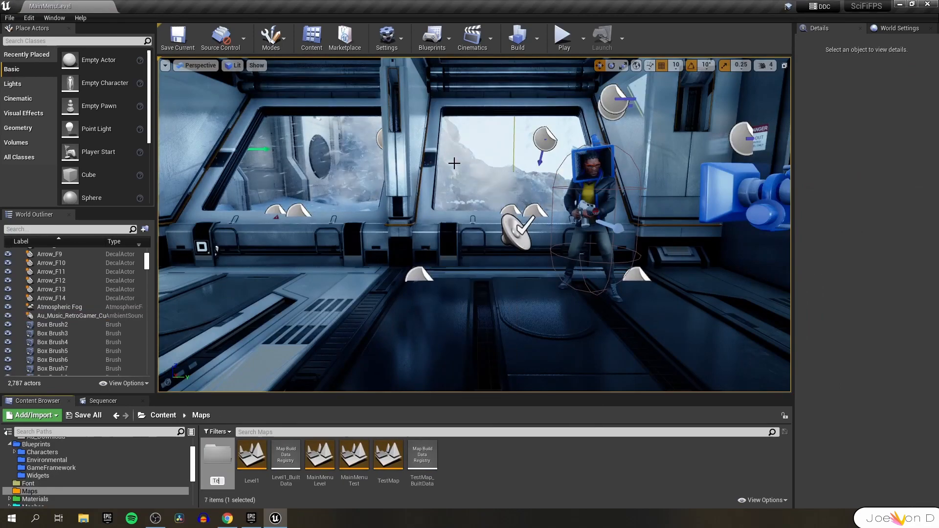
Step: Create a TestLevels folder in Maps and move the test maps into it
click(216, 456)
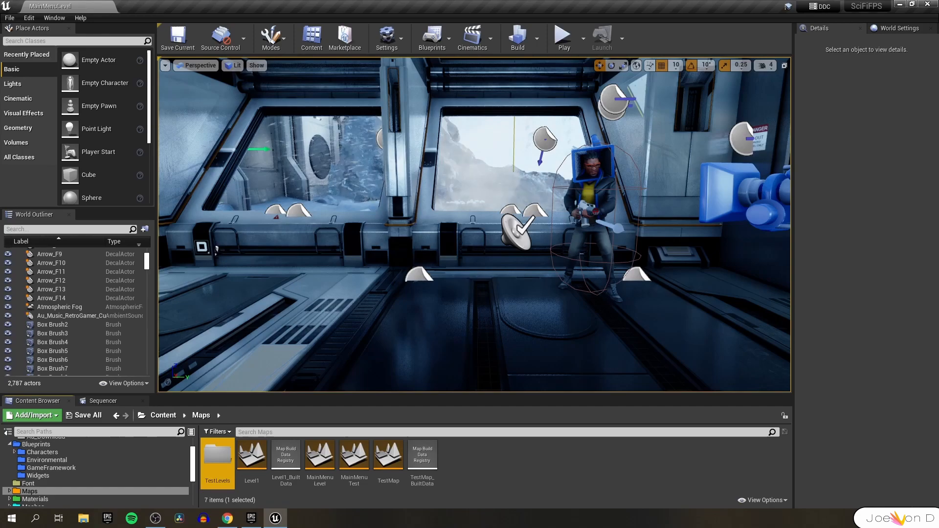
click(388, 456)
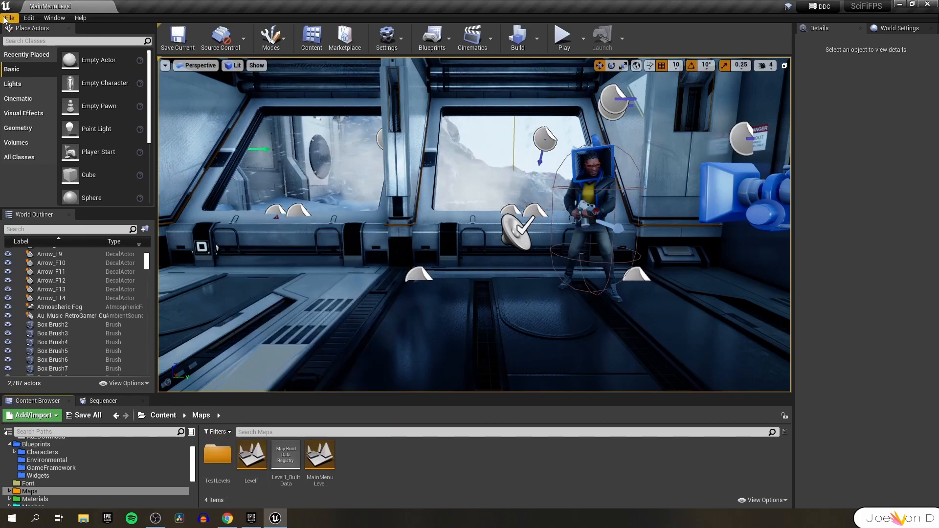
Step: Navigate the Content Browser to Blueprints > Environmental, which holds BP_MasterProjectile
click(562, 37)
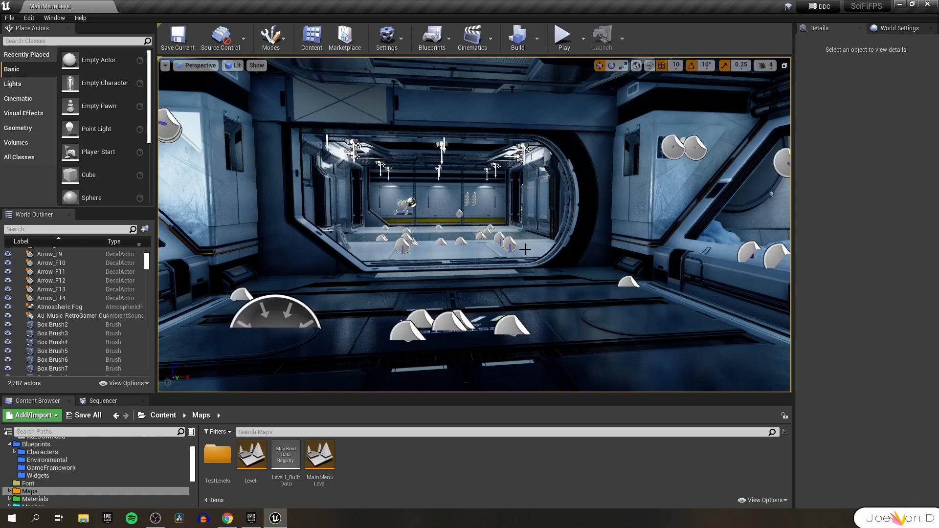
click(46, 476)
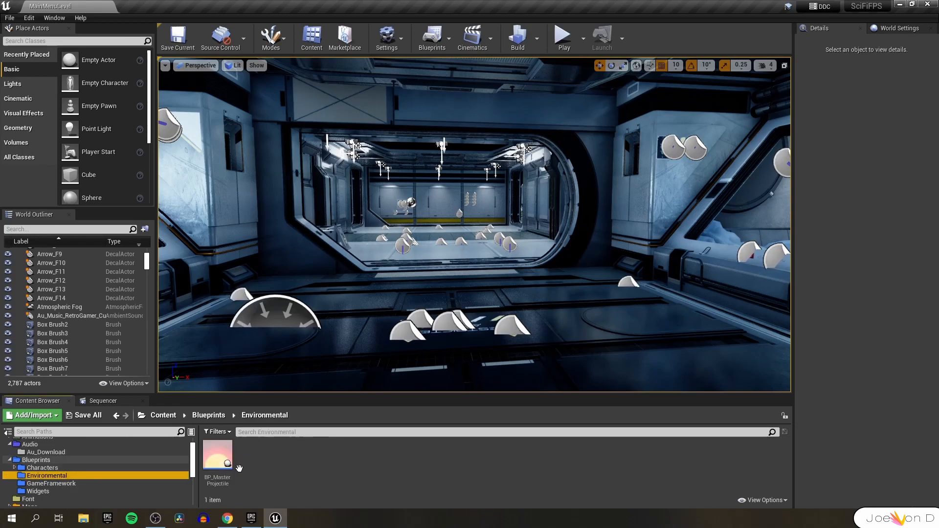
Step: In BP_MasterProjectile's hit event, branch on a Get Owner == hit actor check before the cast
double_click(217, 452)
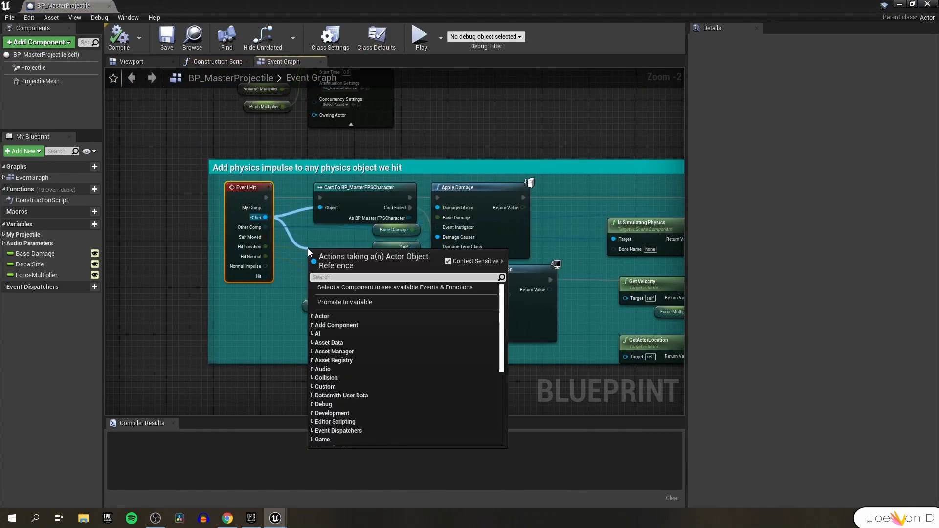
text(=)
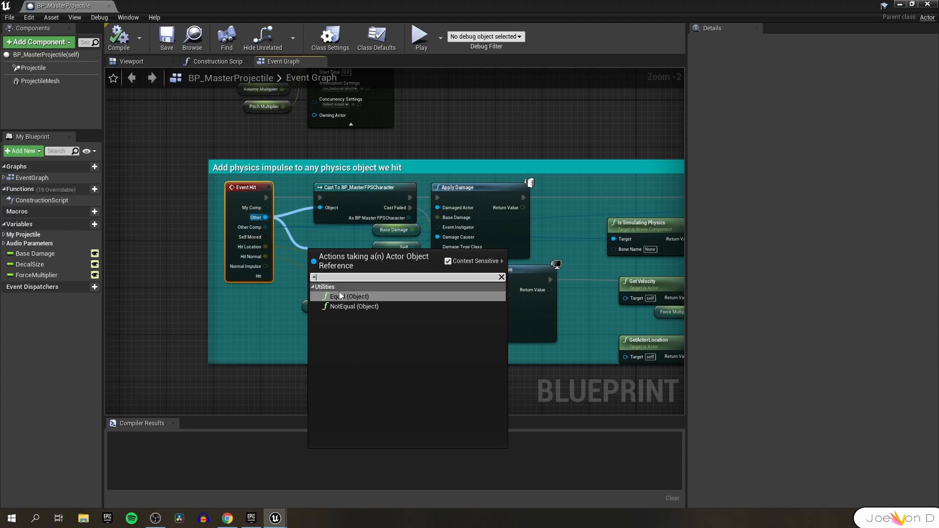
click(349, 296)
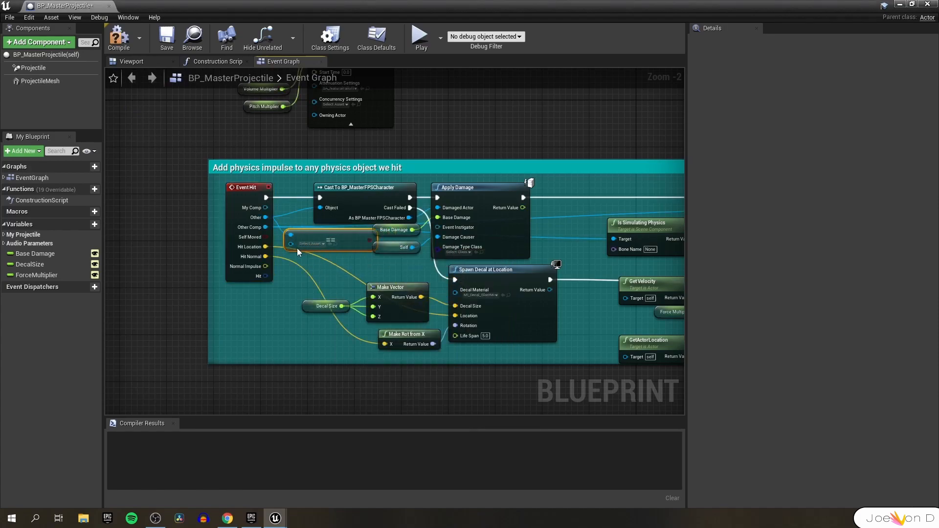
right_click(297, 251)
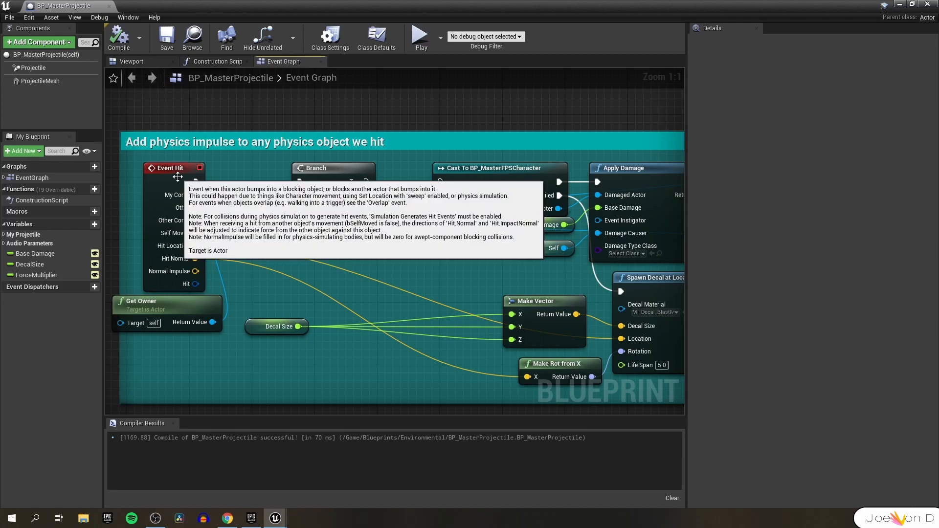
mouse_move(244, 207)
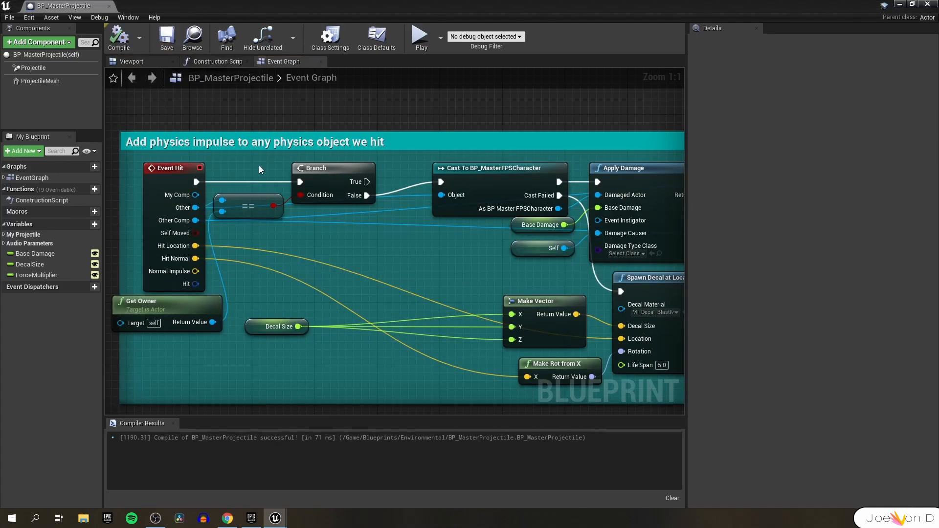
mouse_move(532, 184)
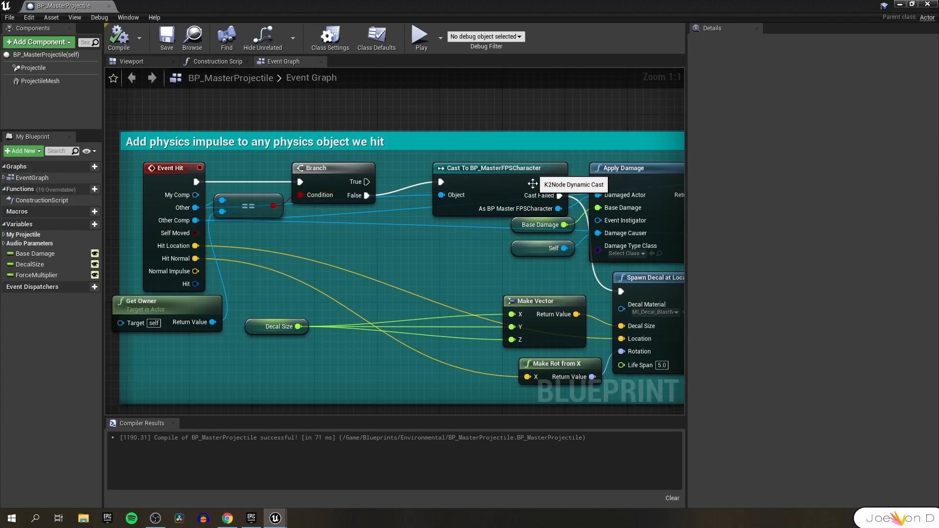
scroll(down, 3)
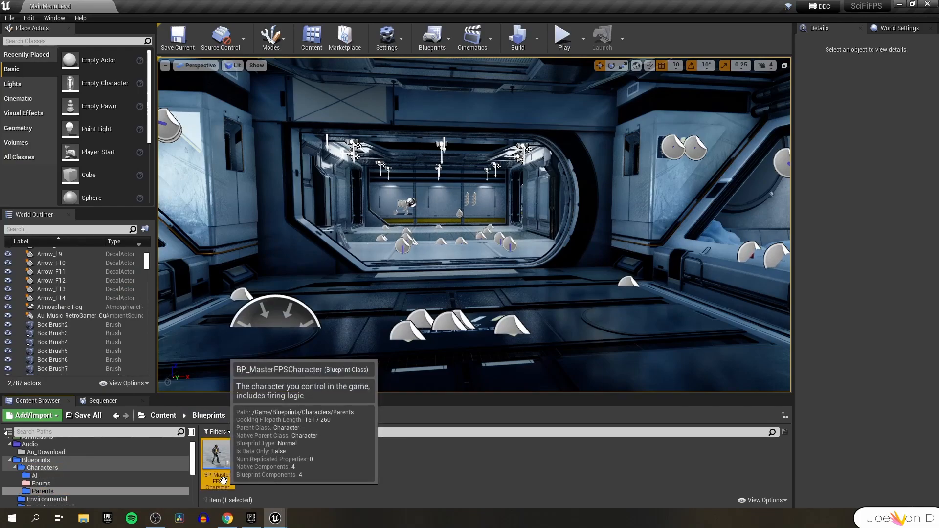
Step: In BP_MasterFPSCharacter's Fire Single Projectile, pass Self as the spawned projectile's Owner and compile
double_click(216, 458)
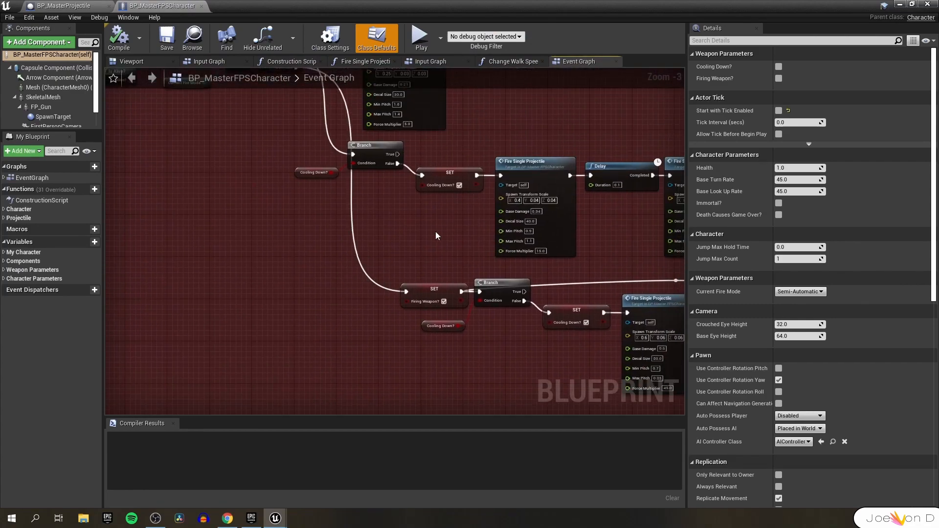
click(362, 62)
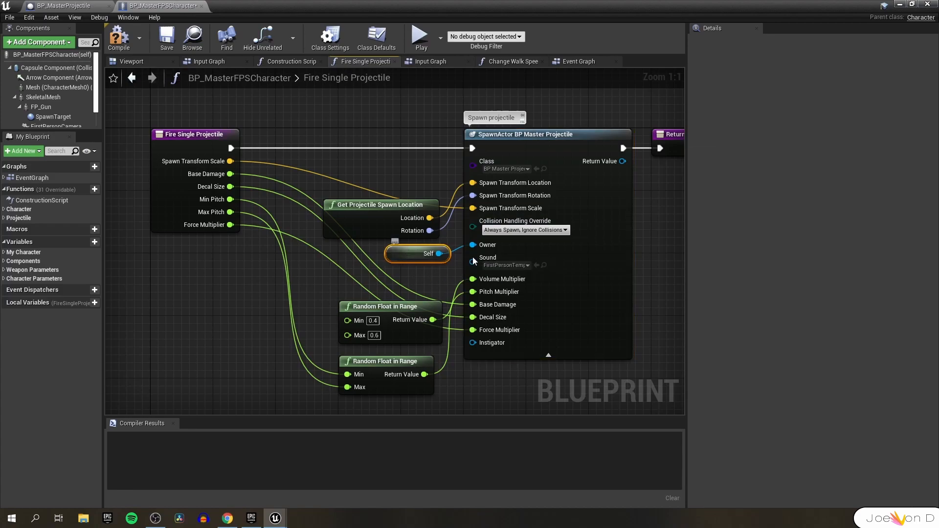
click(118, 37)
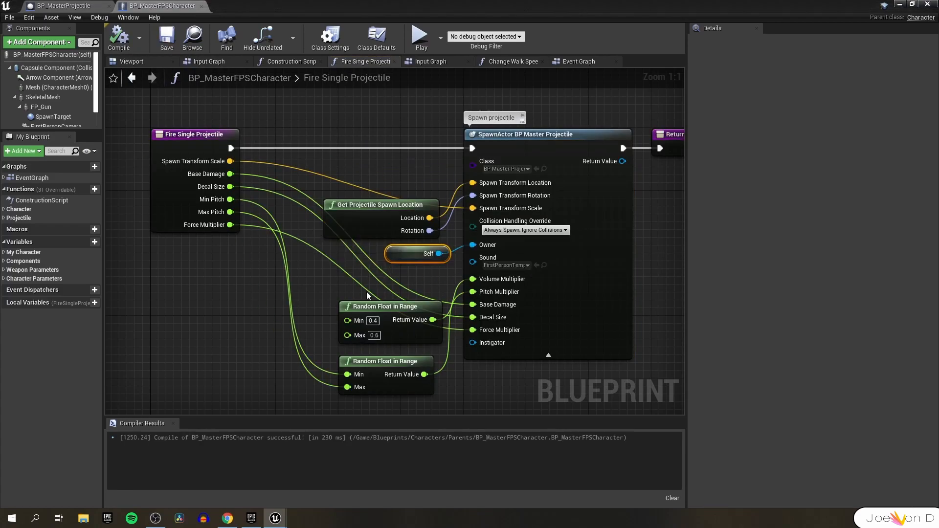
mouse_move(383, 270)
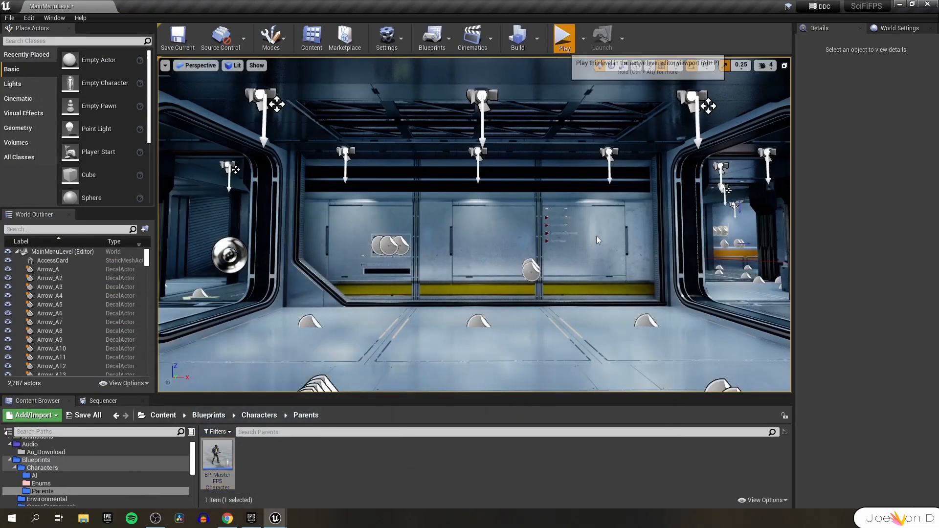
Step: In BP_MasterProjectile, feed a Make Rotator node into the Spawn Decal Rotation input
click(562, 38)
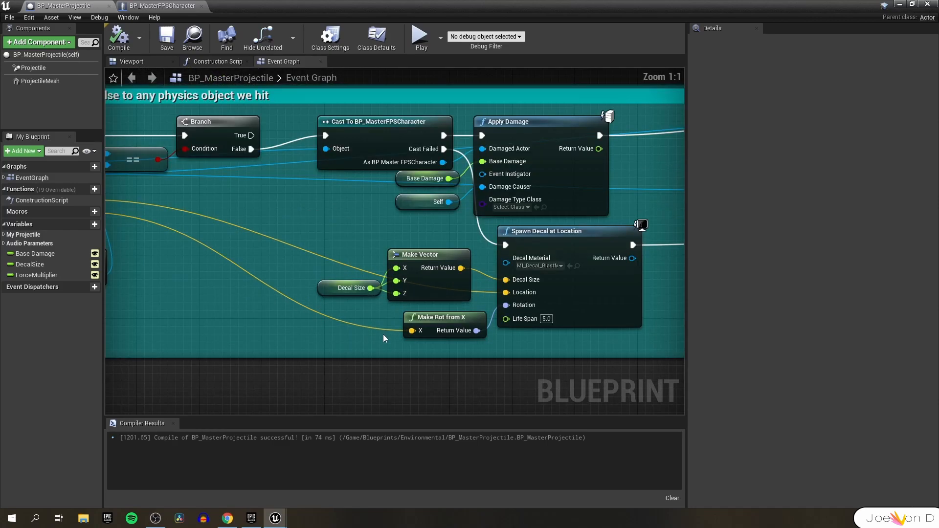
mouse_move(413, 317)
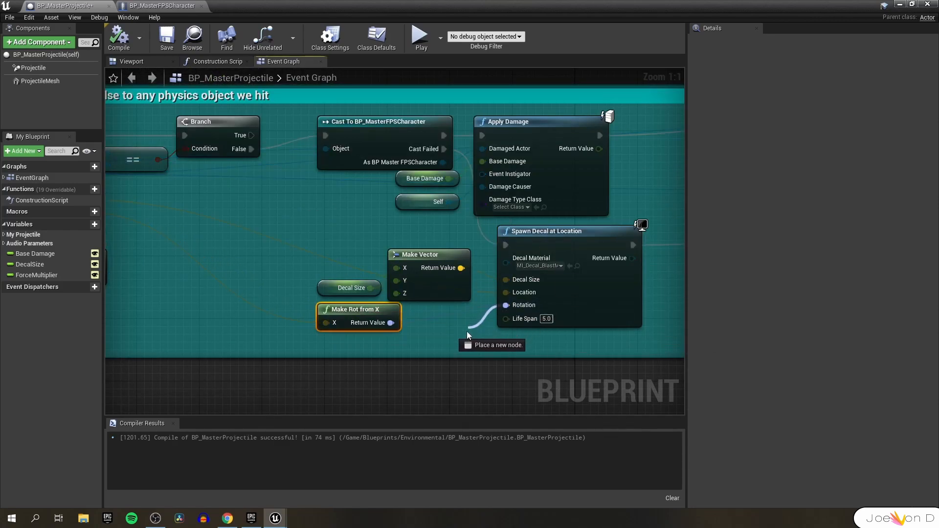
text(mak)
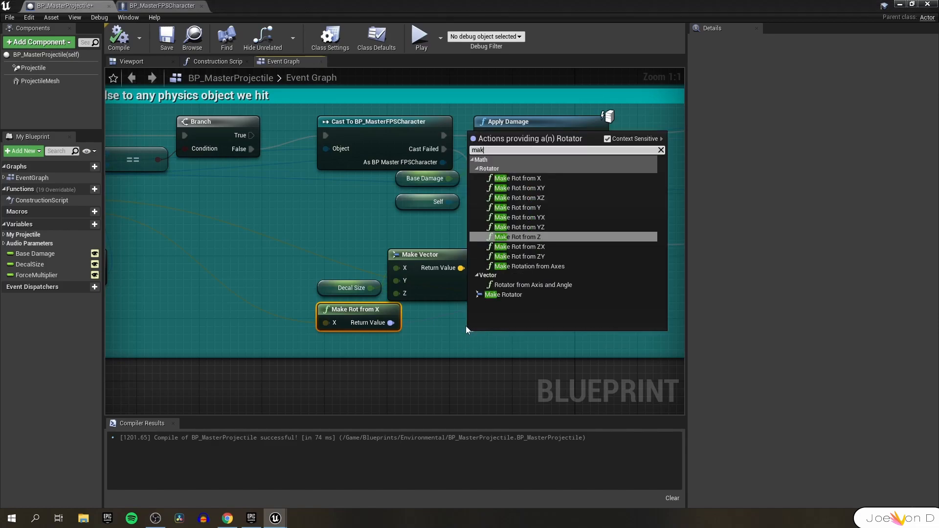
click(503, 294)
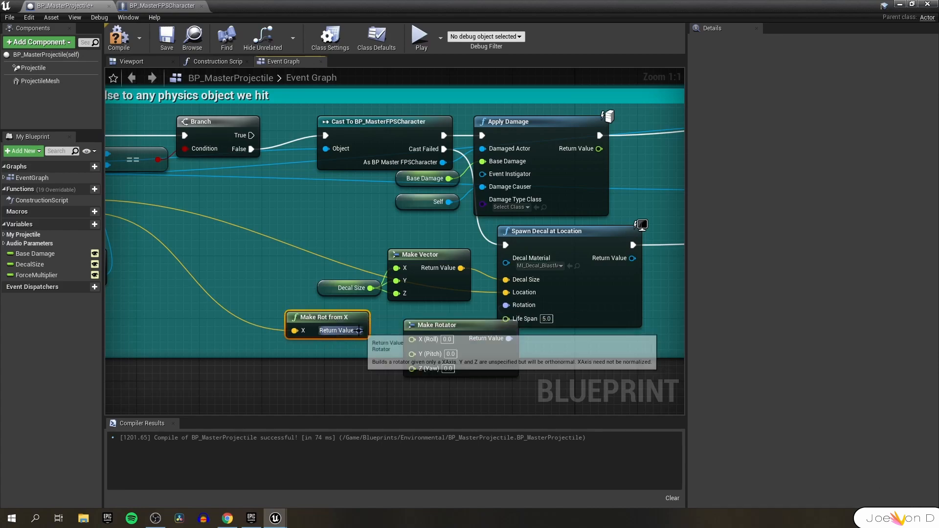
click(326, 317)
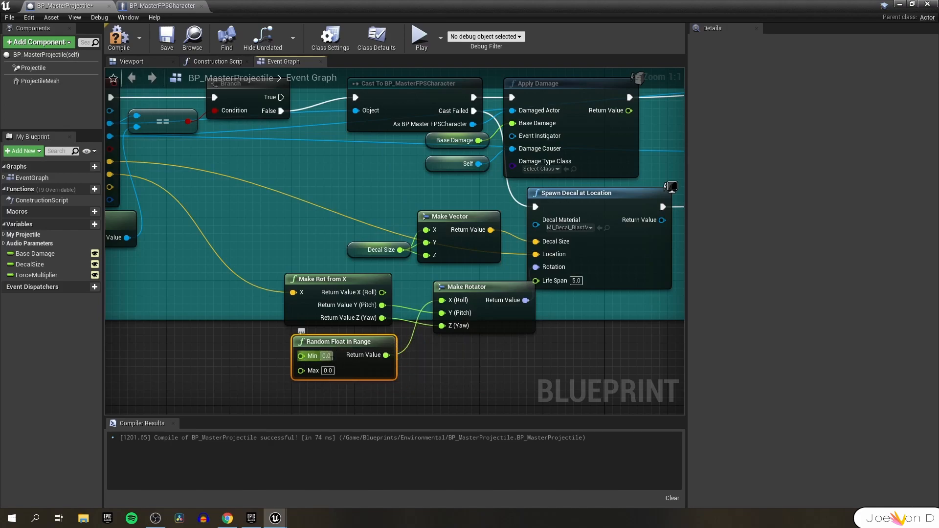
Step: Drive the rotator's roll with Random Float in Range 0–180, compile and return to the level
click(328, 370)
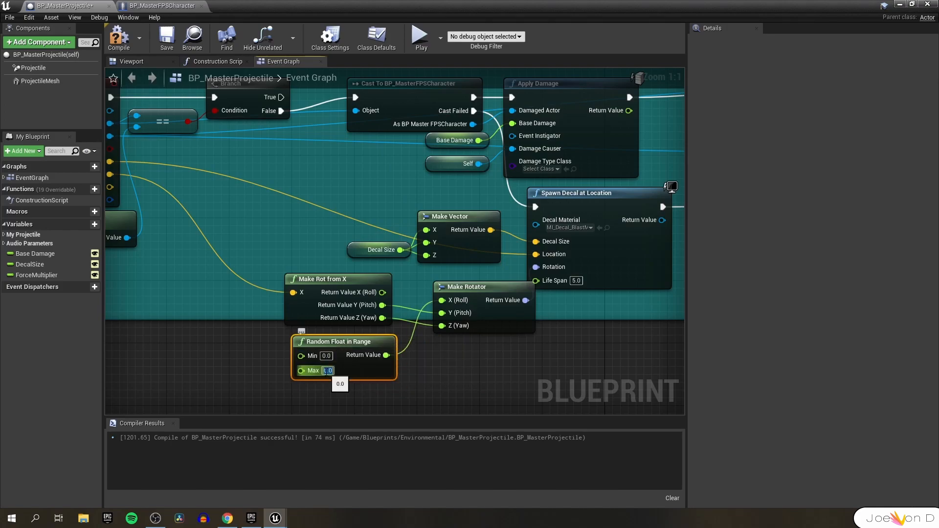
text(180.0)
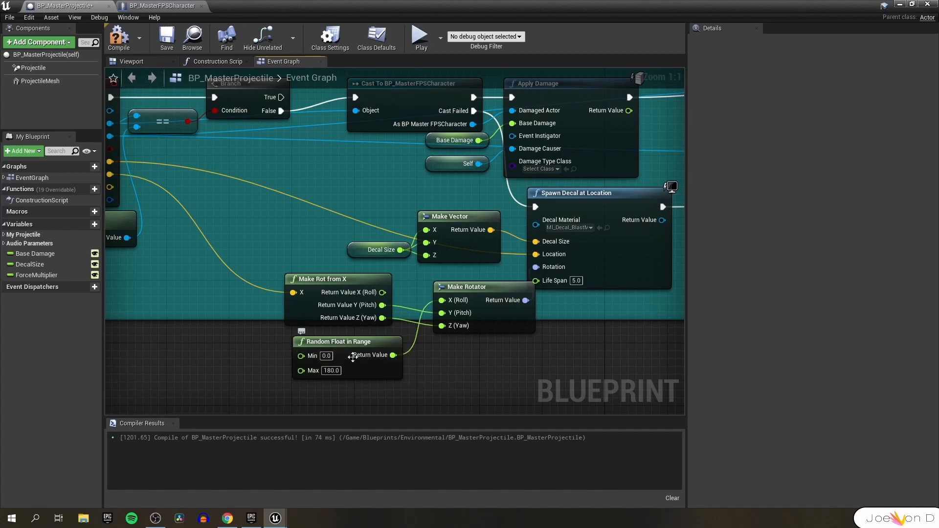
drag(473, 287, 467, 280)
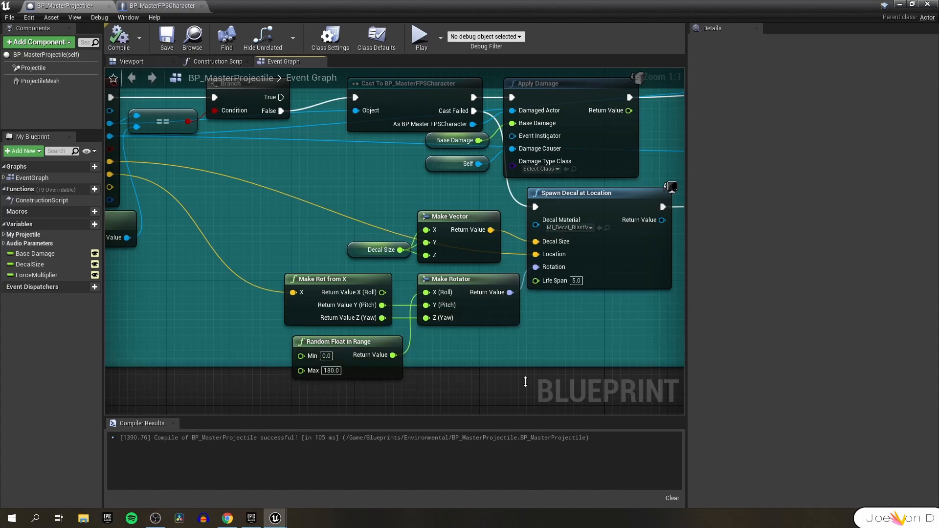
click(166, 37)
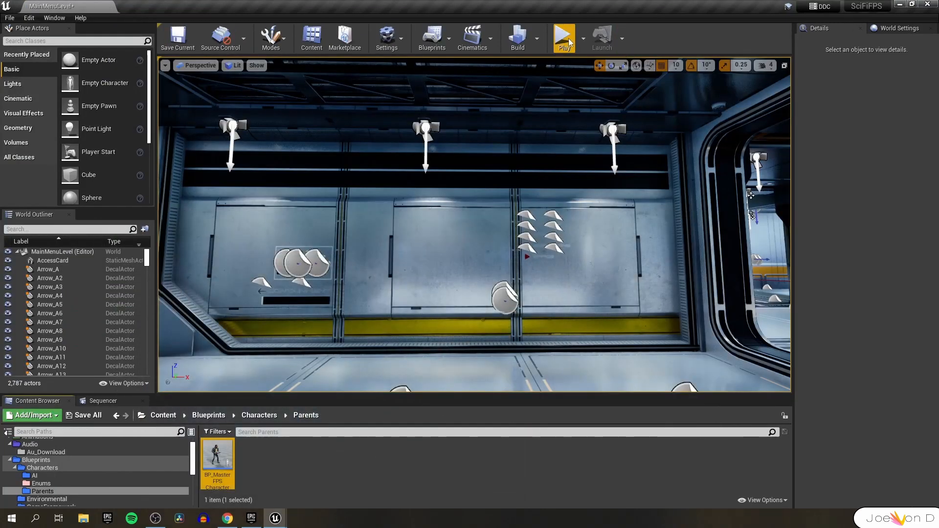
click(561, 37)
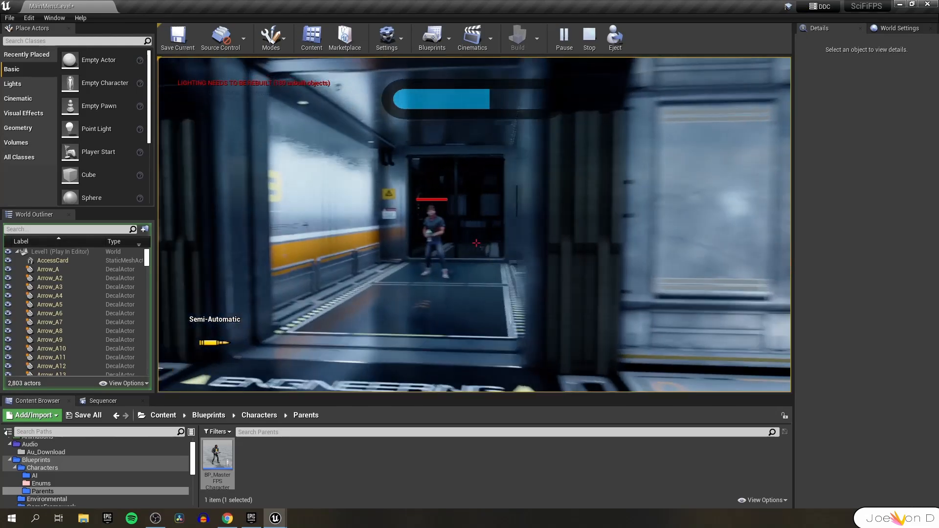
click(587, 36)
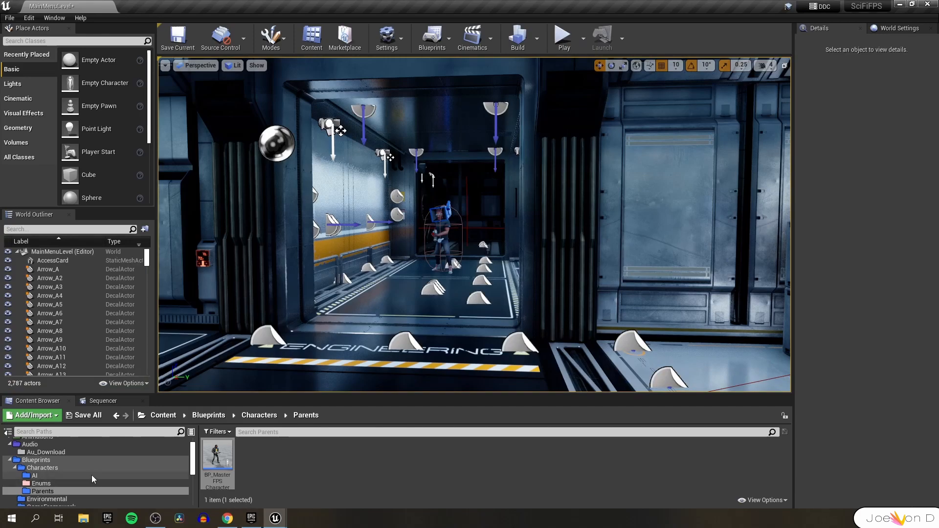
Step: In Enemy_BT, move the Wait task to the start of the attack sequence and save
click(233, 6)
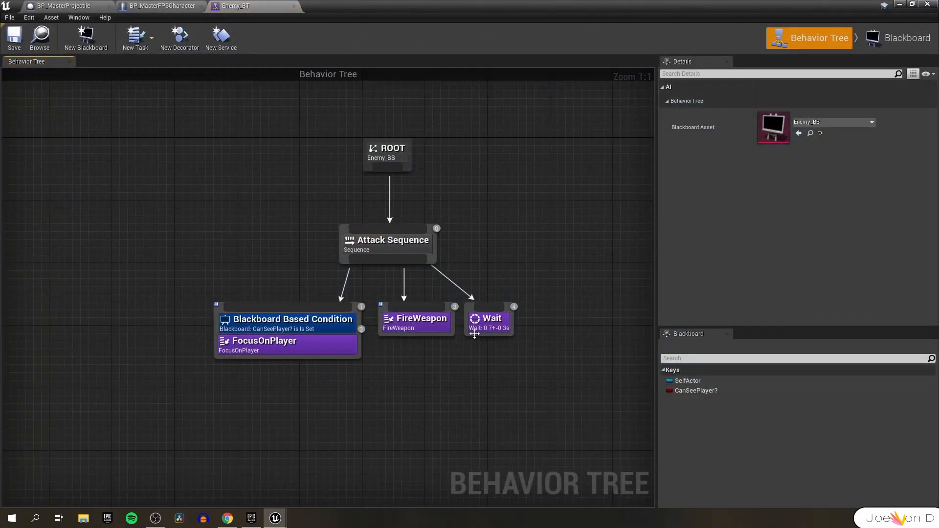
drag(488, 321, 168, 336)
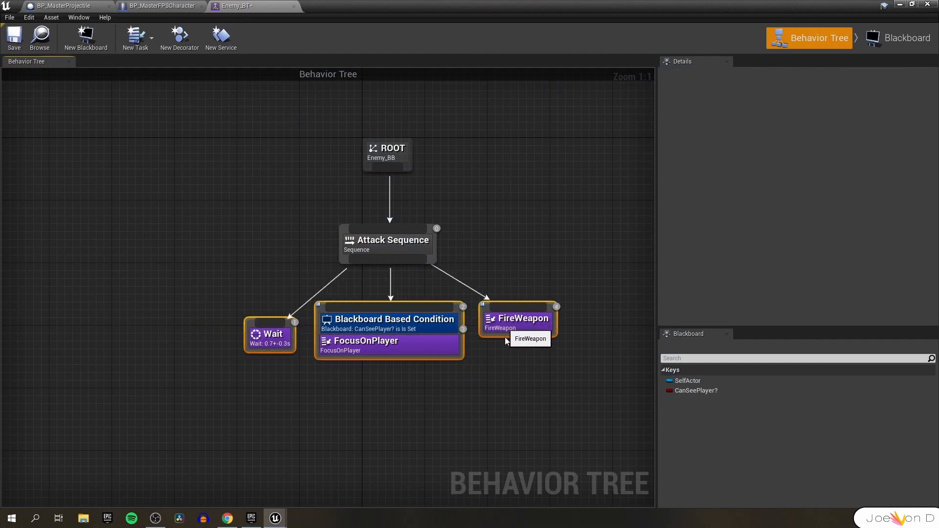
click(380, 109)
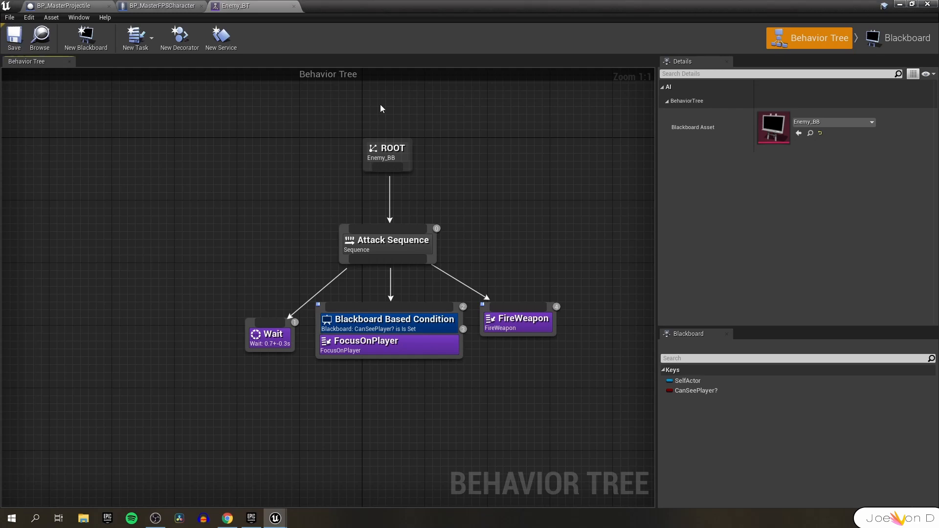
mouse_move(263, 342)
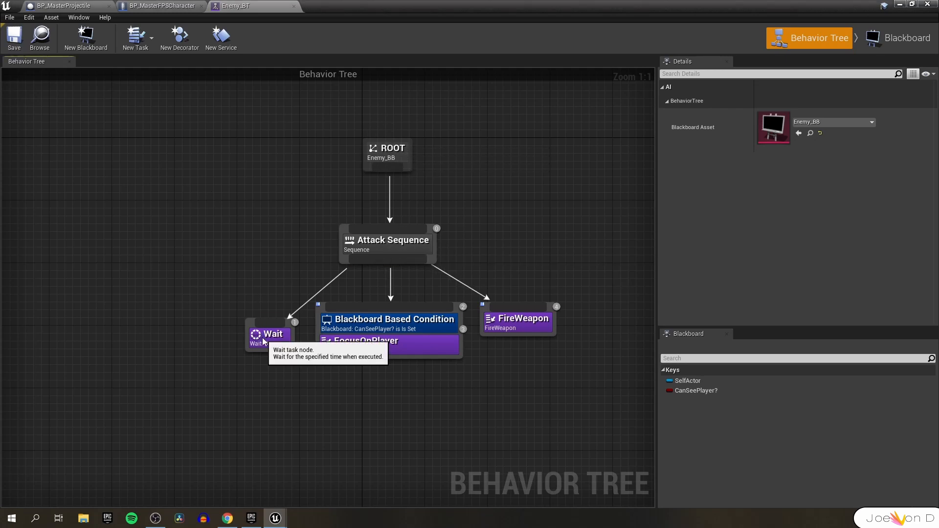
click(270, 334)
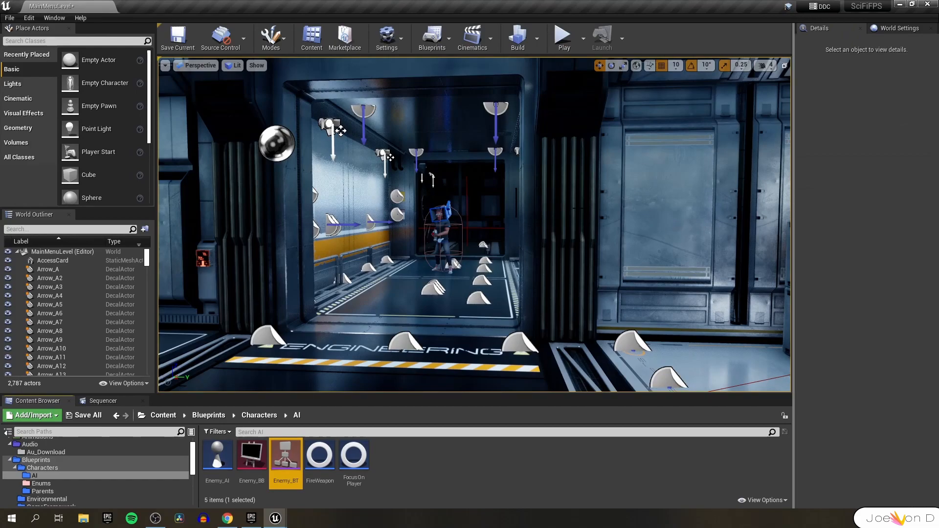
Step: Play-test the level until the DEFEATED screen, then stop the session
click(562, 34)
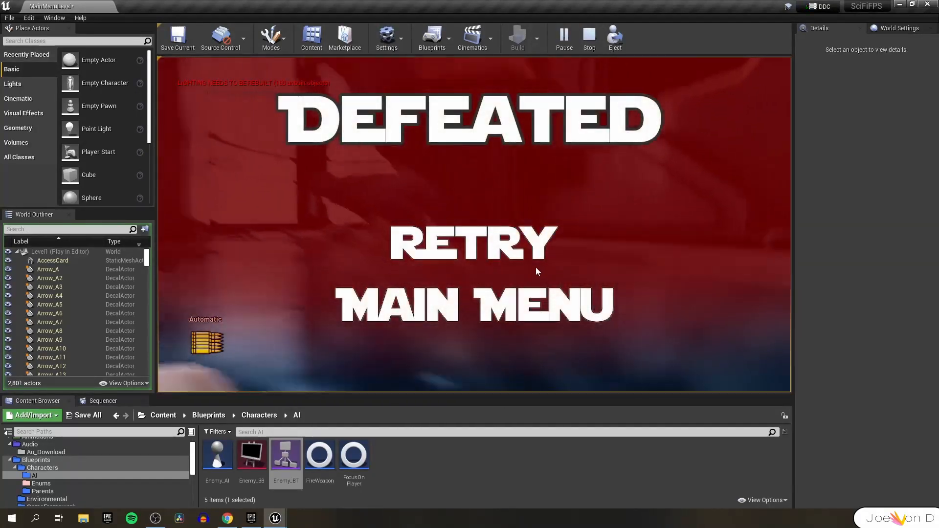
click(589, 37)
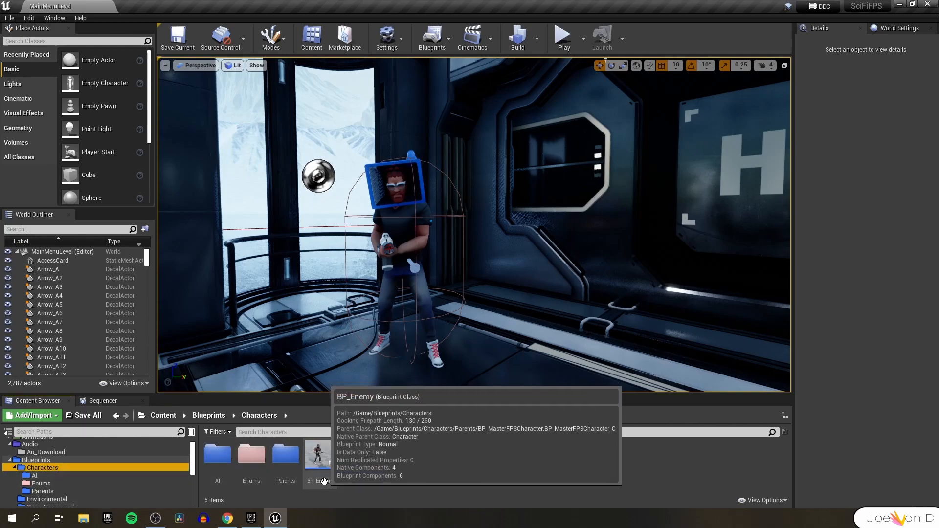
Step: In BP_MasterFPSCharacter's Event Graph, add a Get Player Character node near the FireWeapon logic
click(319, 455)
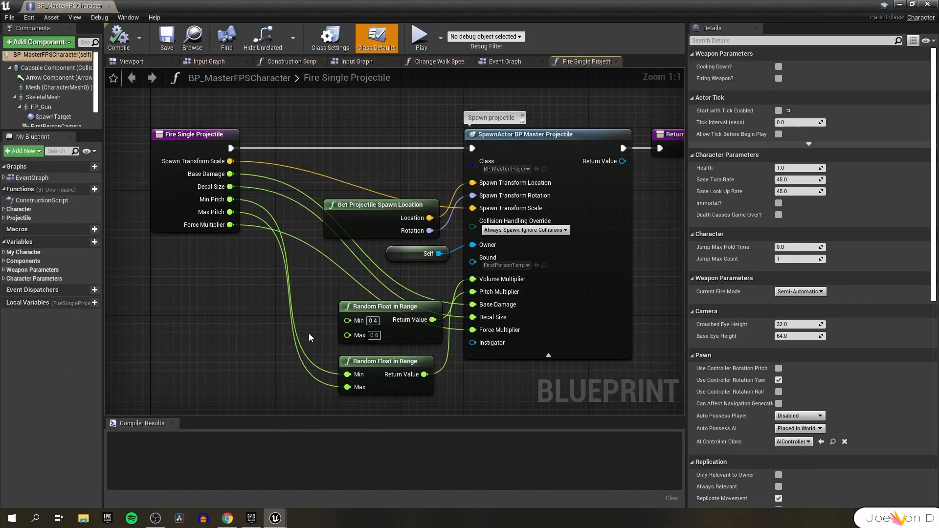
click(355, 61)
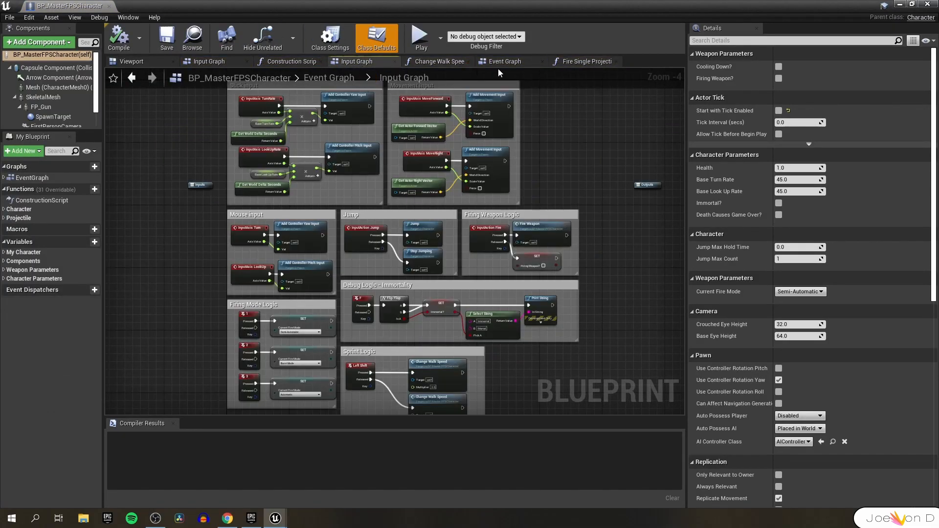
click(505, 62)
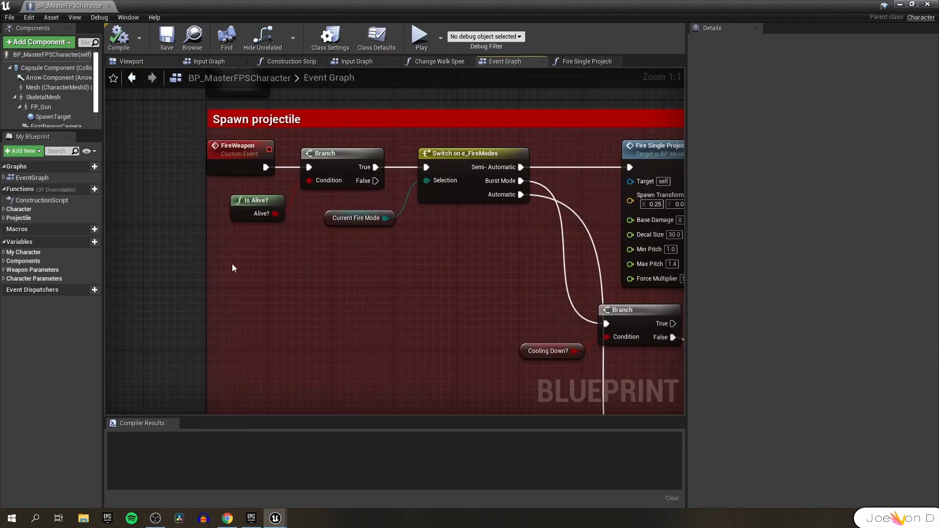
text(getplayer)
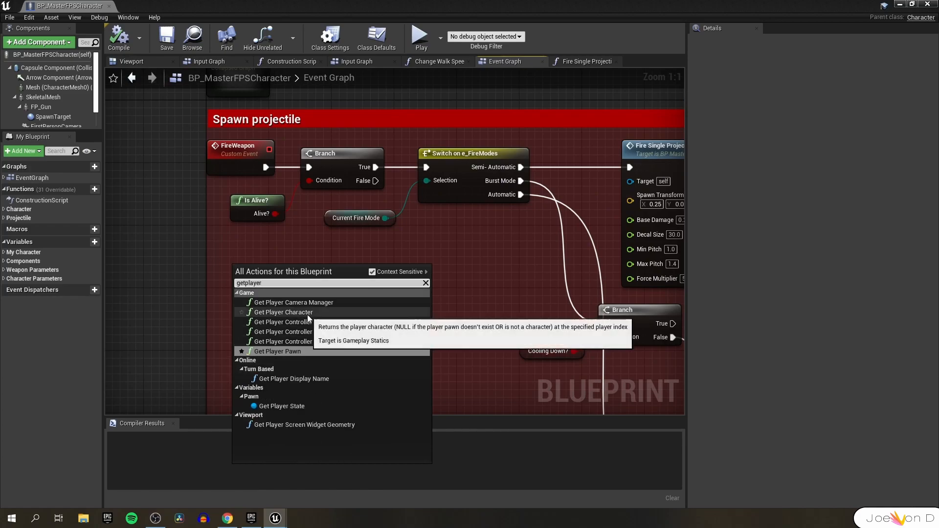
click(282, 312)
text(castto)
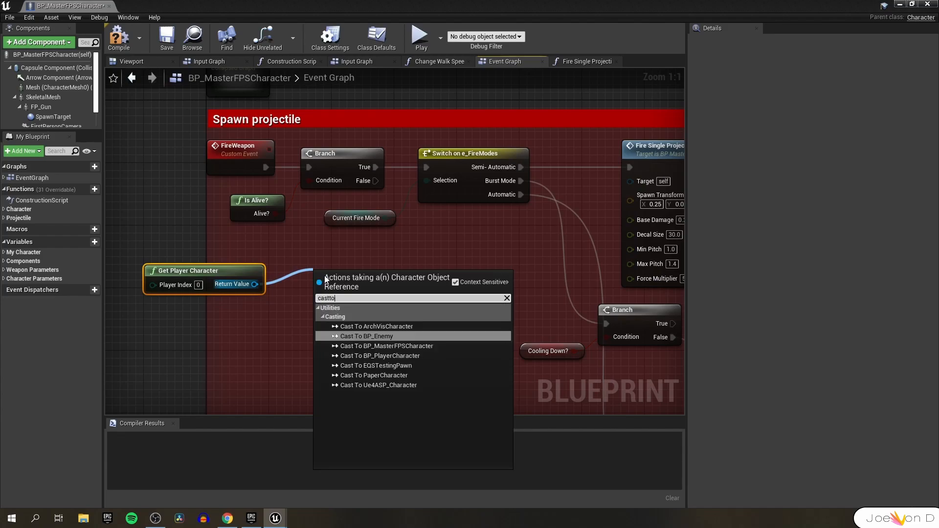
Step: Cast it to BP_PlayerCharacter, check Is Alive?, and AND it with the own alive check before the FireWeapon Branch
click(379, 355)
text(isal)
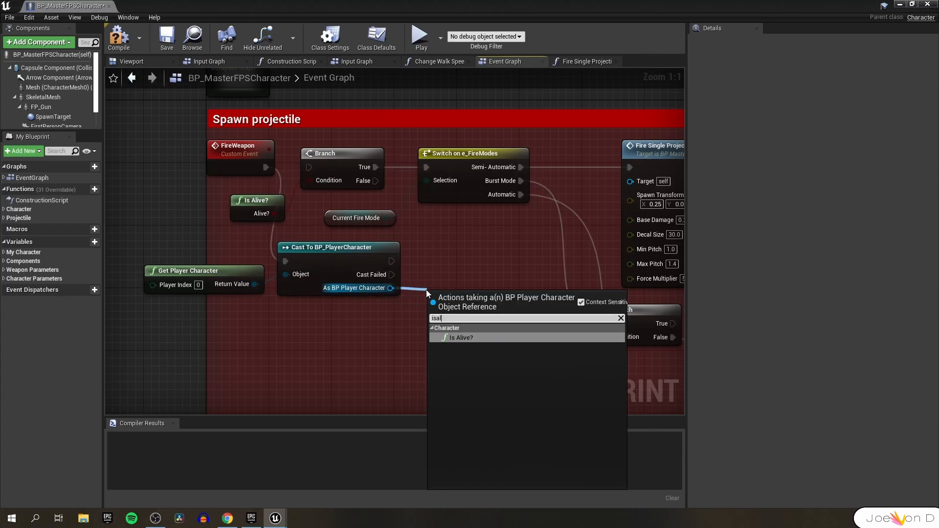
click(461, 337)
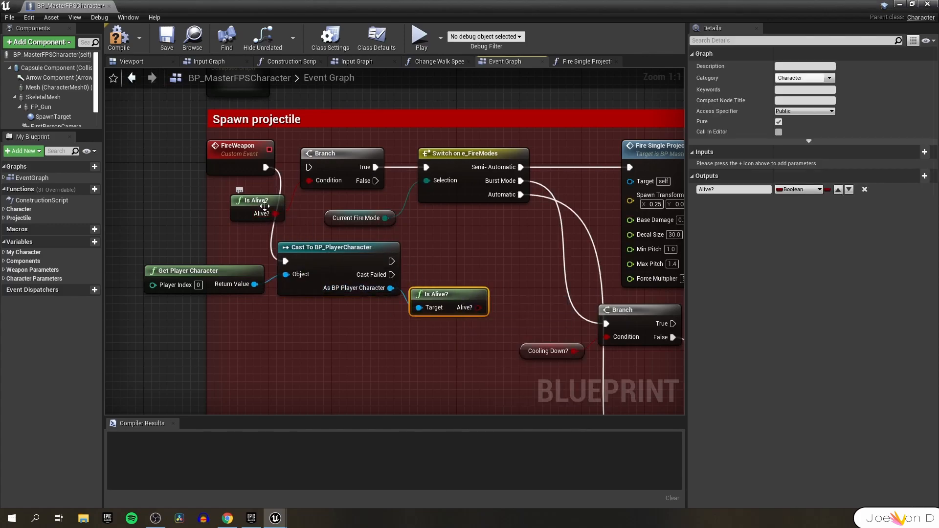
mouse_move(256, 200)
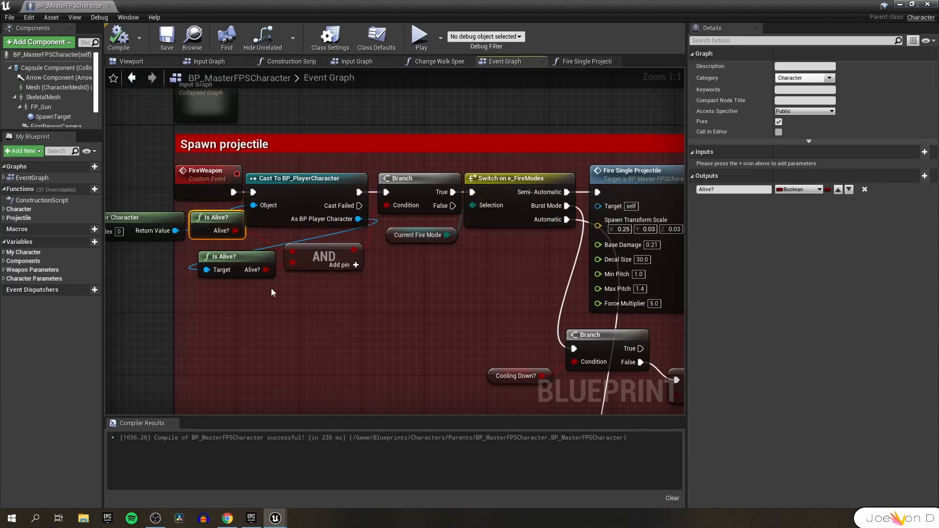
click(224, 256)
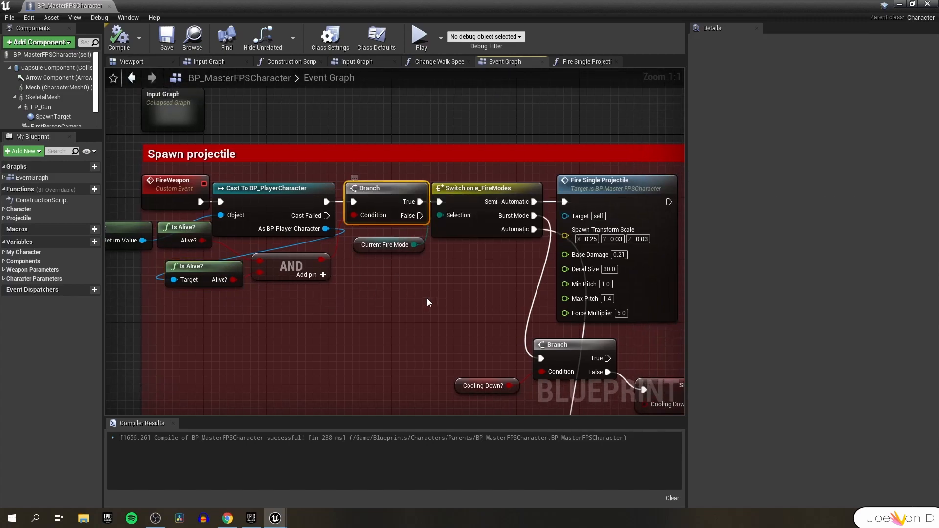
Step: Add a Fire Weapon call after the automatic-fire cooldown Branch True pin, compile, and return to the level editor
scroll(down, 3)
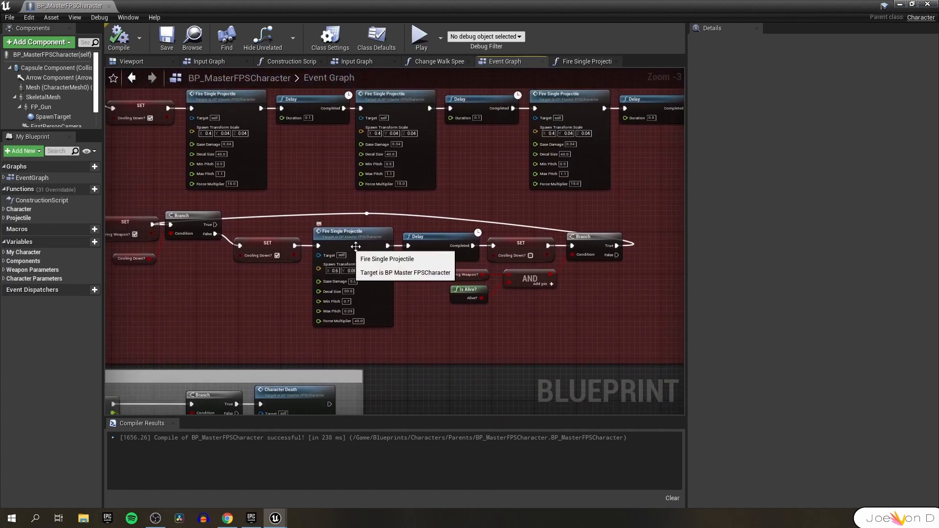
scroll(down, 3)
text(fire)
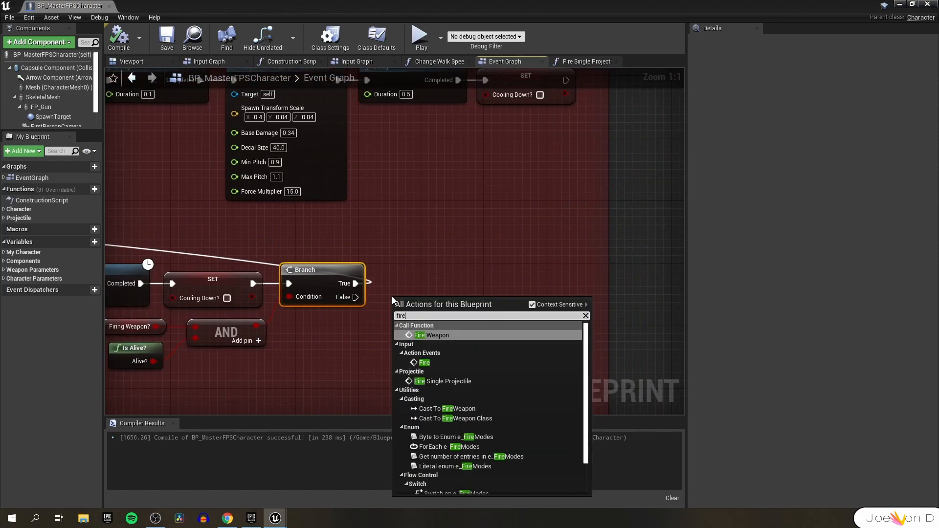
click(434, 335)
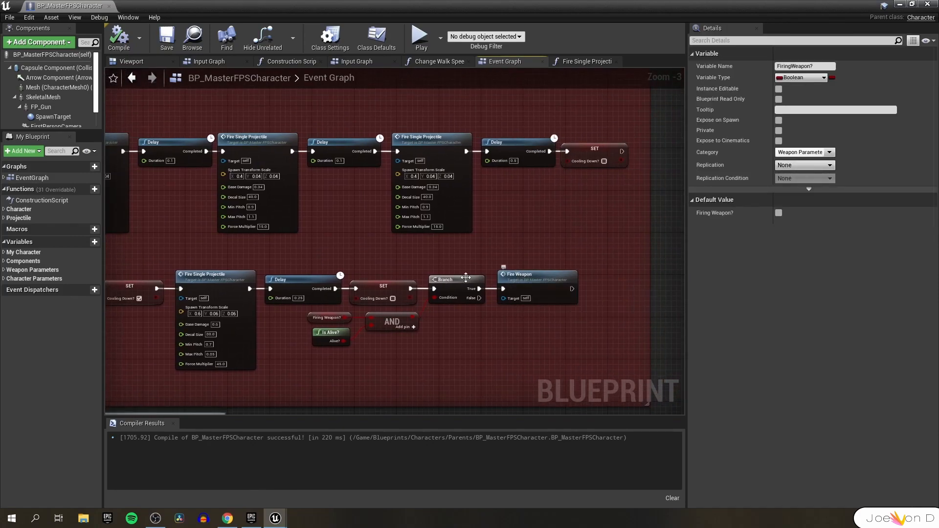
click(535, 274)
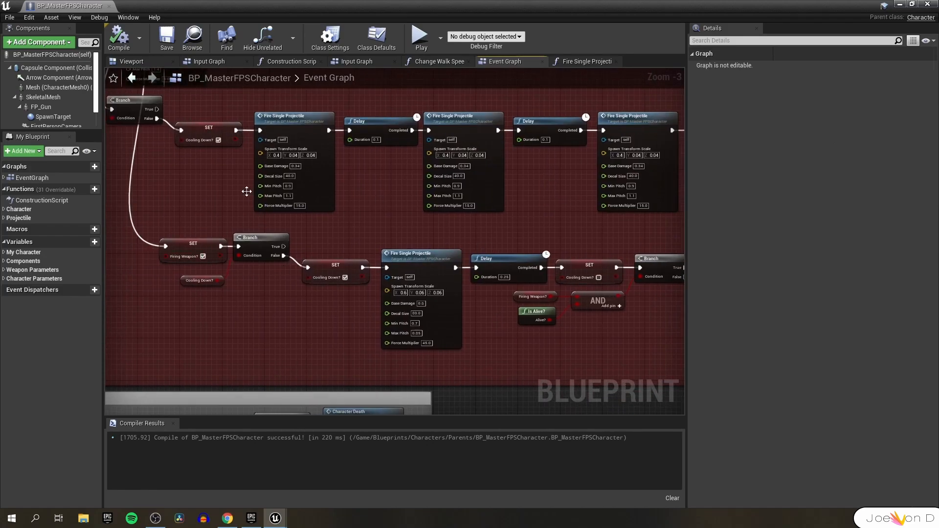
scroll(down, 3)
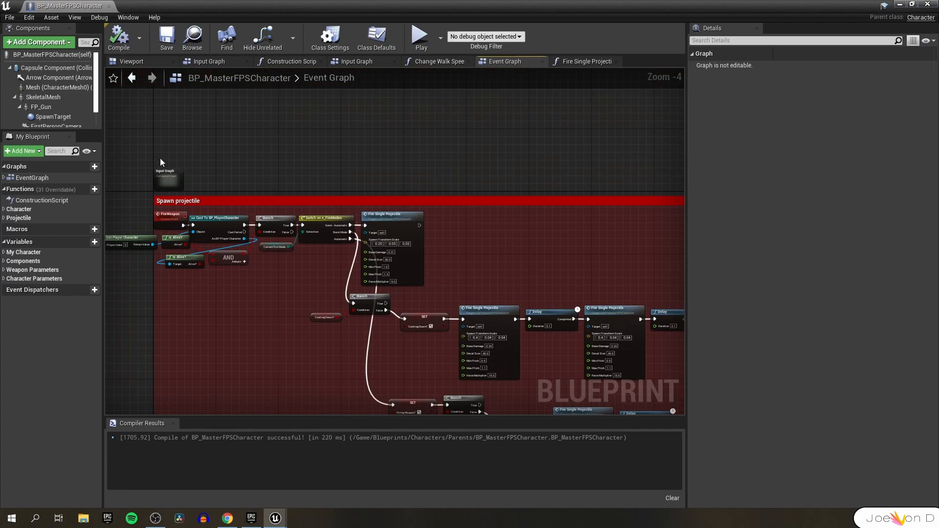
click(170, 214)
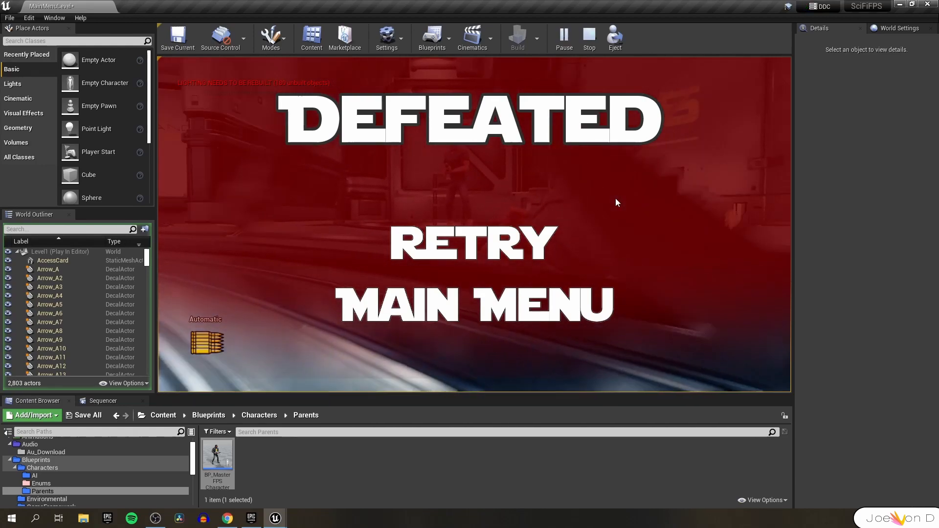
click(588, 38)
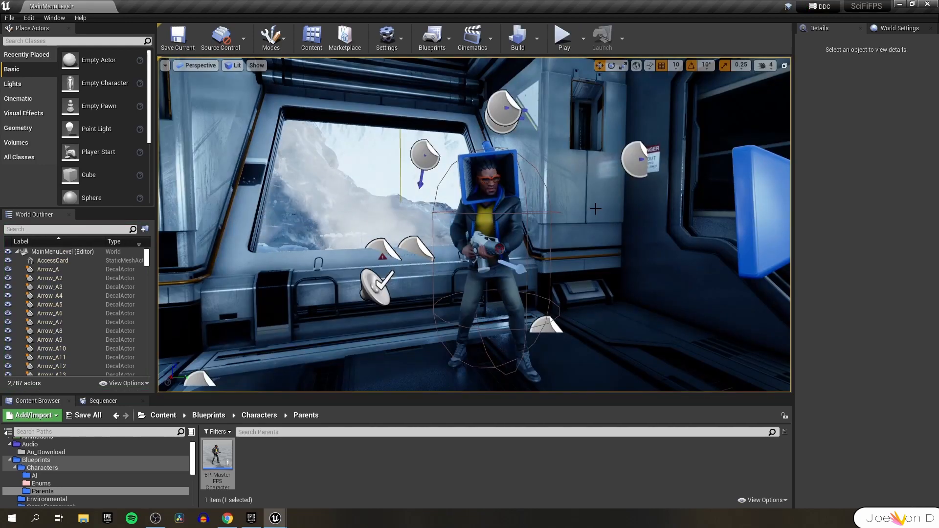